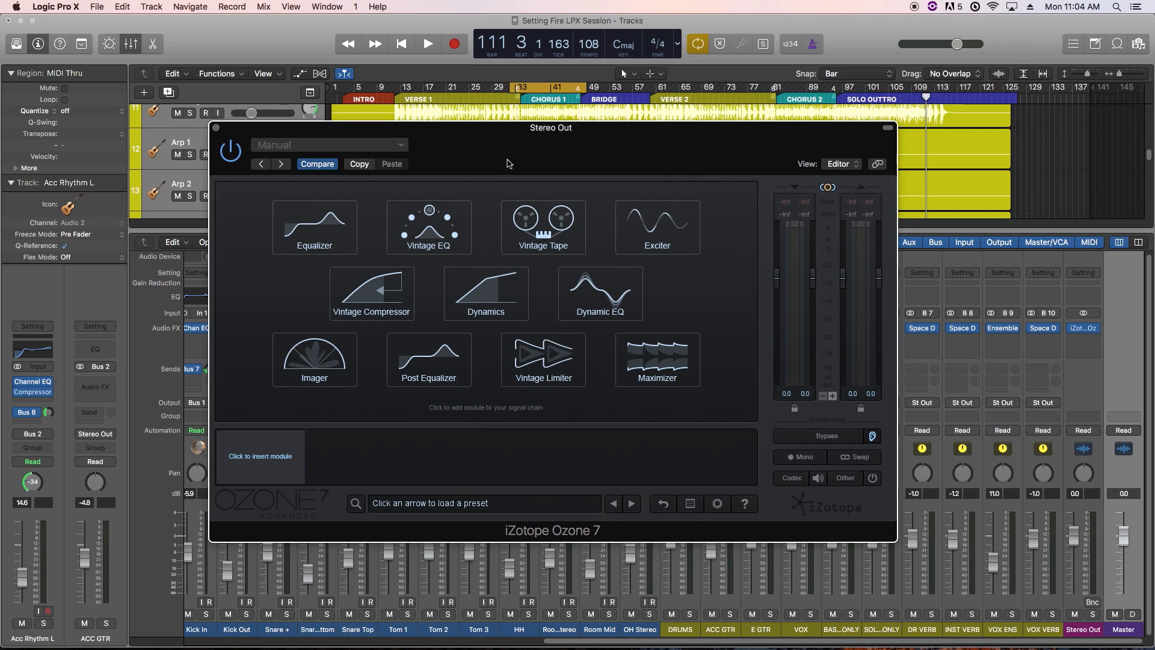
{"action": "mouse_move", "coordinate": [711, 219]}
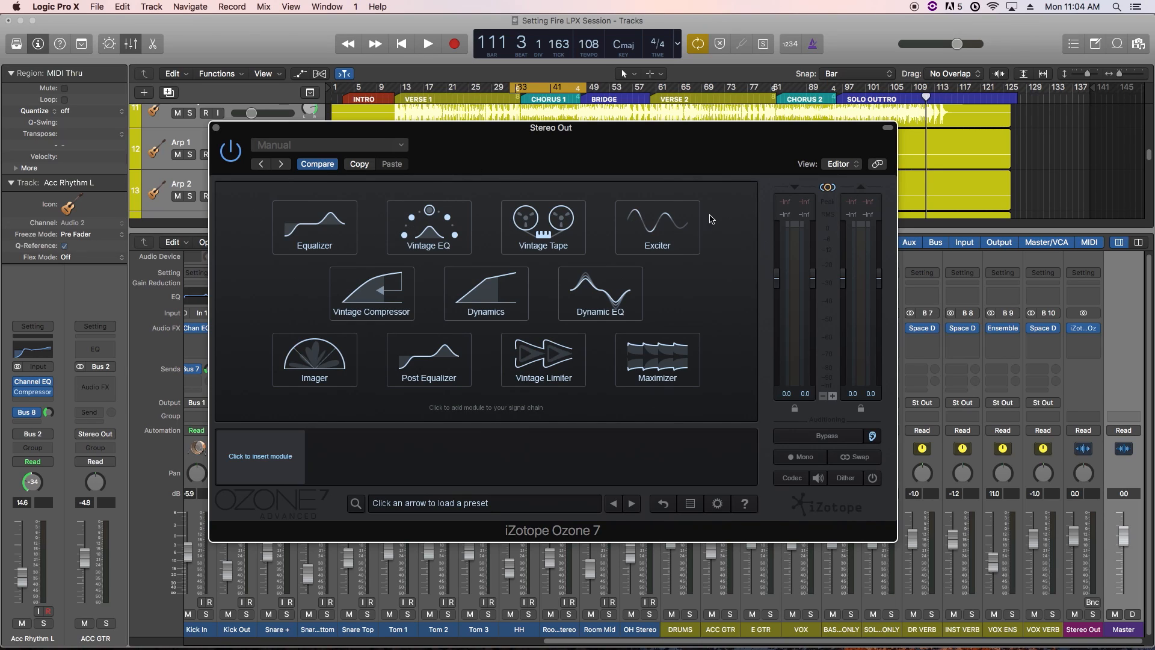
{"action": "mouse_move", "coordinate": [718, 208]}
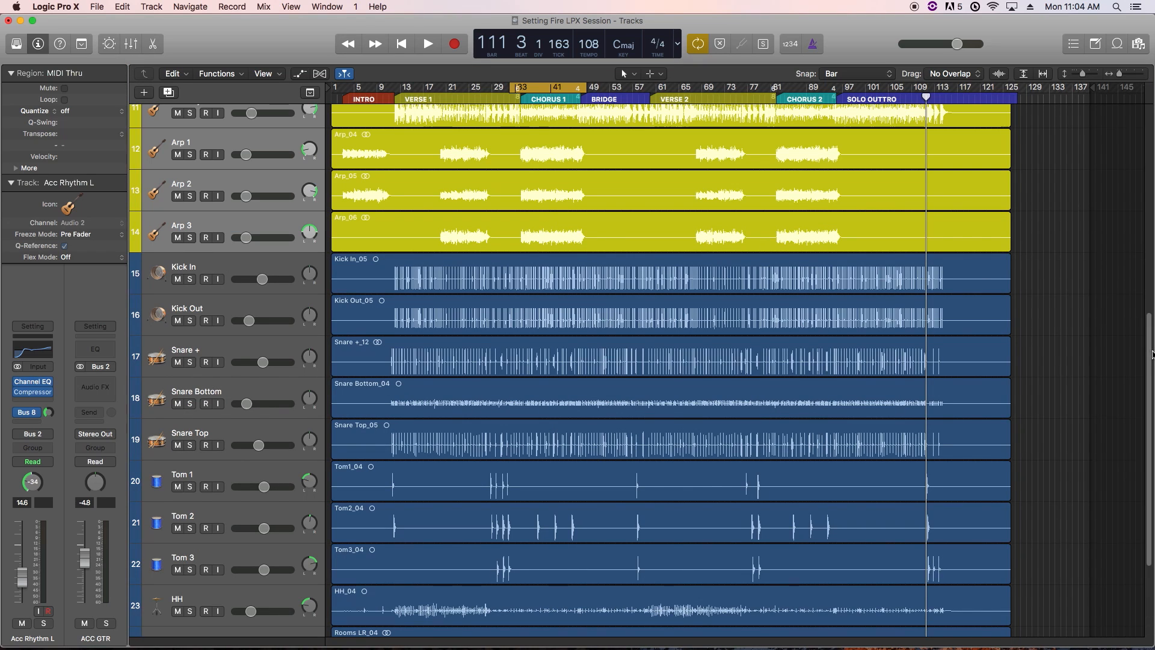
- Scroll up through the track list before bringing up the Mixer
{"action": "scroll", "scroll_direction": "up", "scroll_amount": 3}
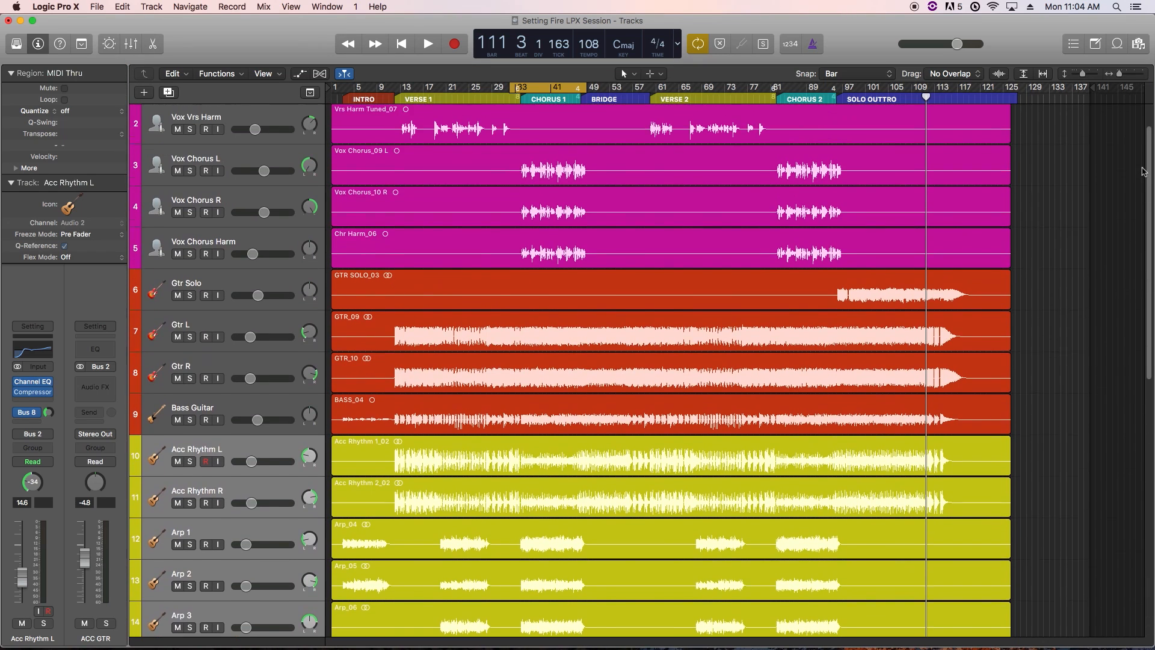
{"action": "scroll", "scroll_direction": "up", "scroll_amount": 3}
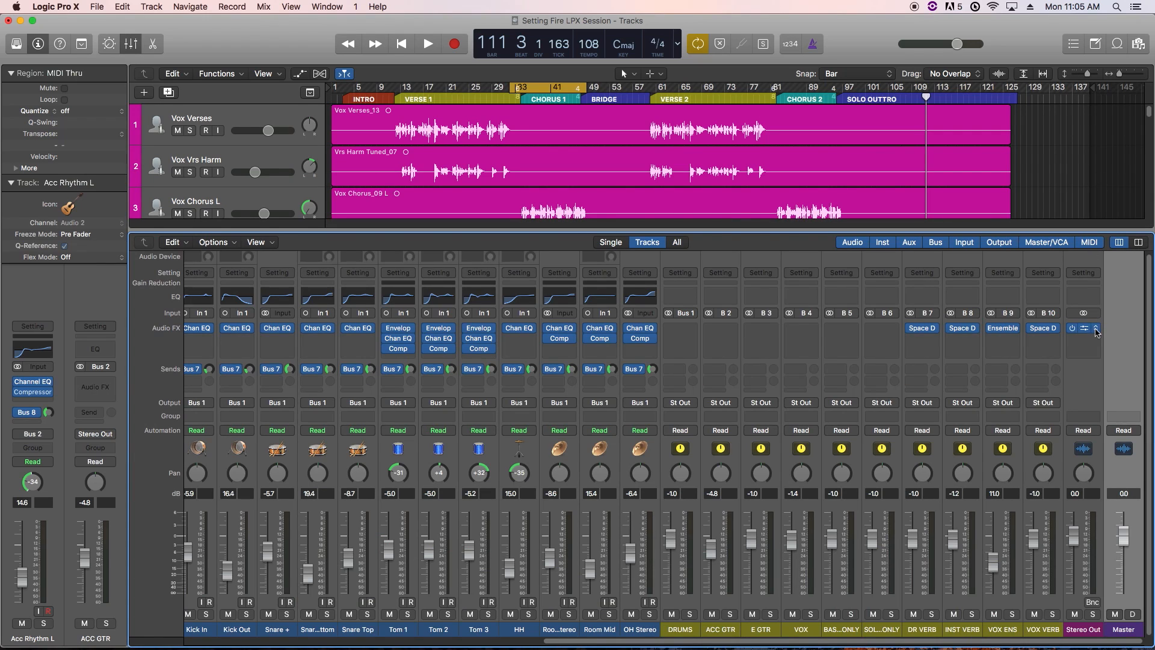
{"action": "mouse_move", "coordinate": [1094, 328]}
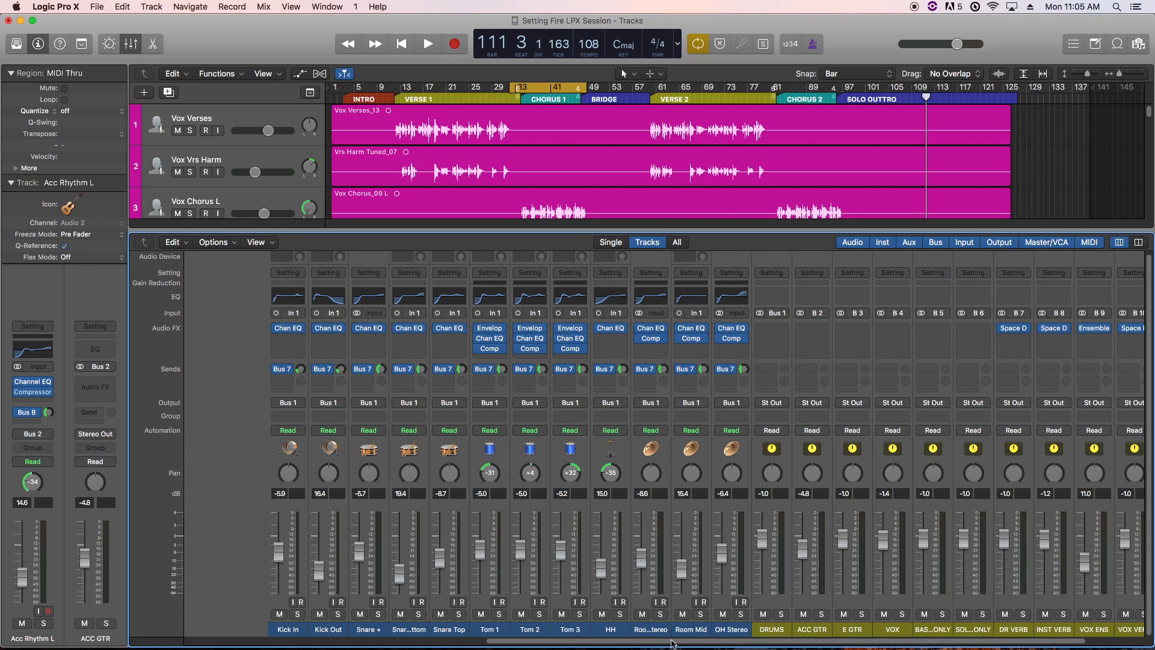
- Scroll across the mixer strips, selecting E GTR and then Stereo Out along the way
{"action": "scroll", "scroll_direction": "right", "scroll_amount": 3}
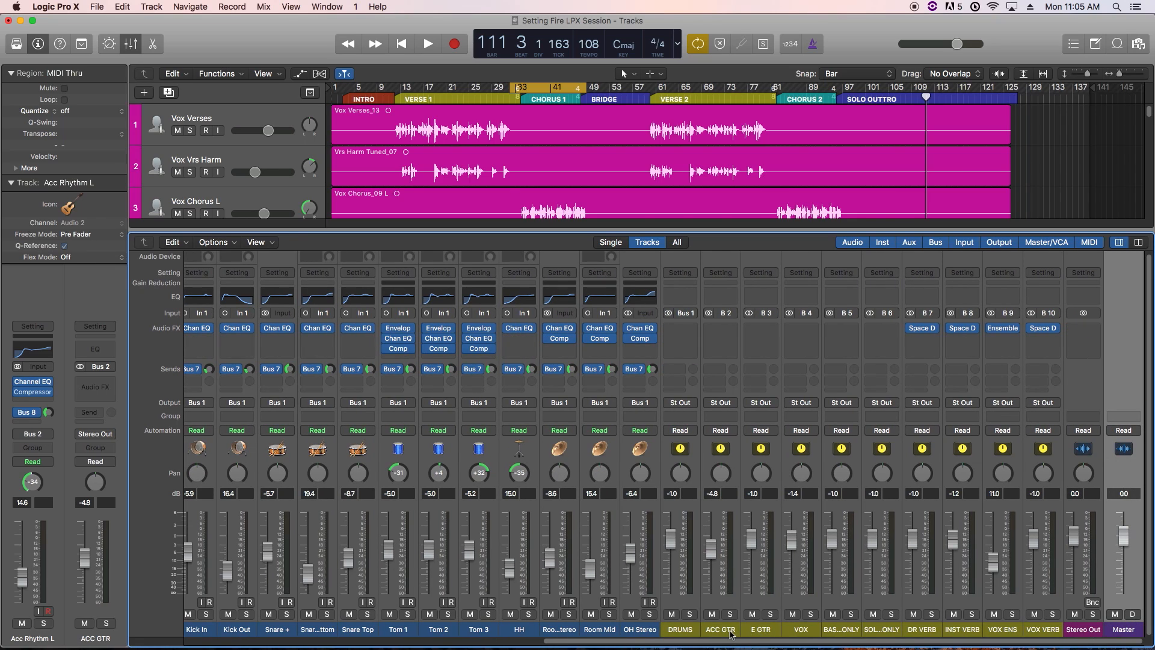
{"action": "left_click", "coordinate": [761, 629]}
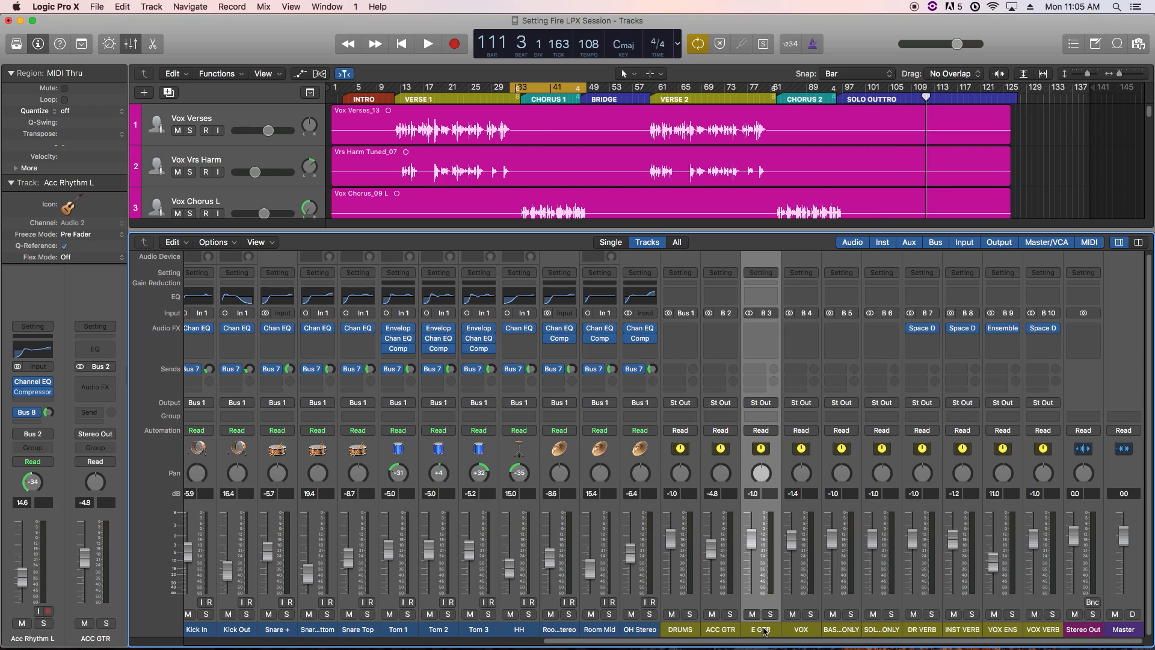
{"action": "left_click", "coordinate": [841, 629]}
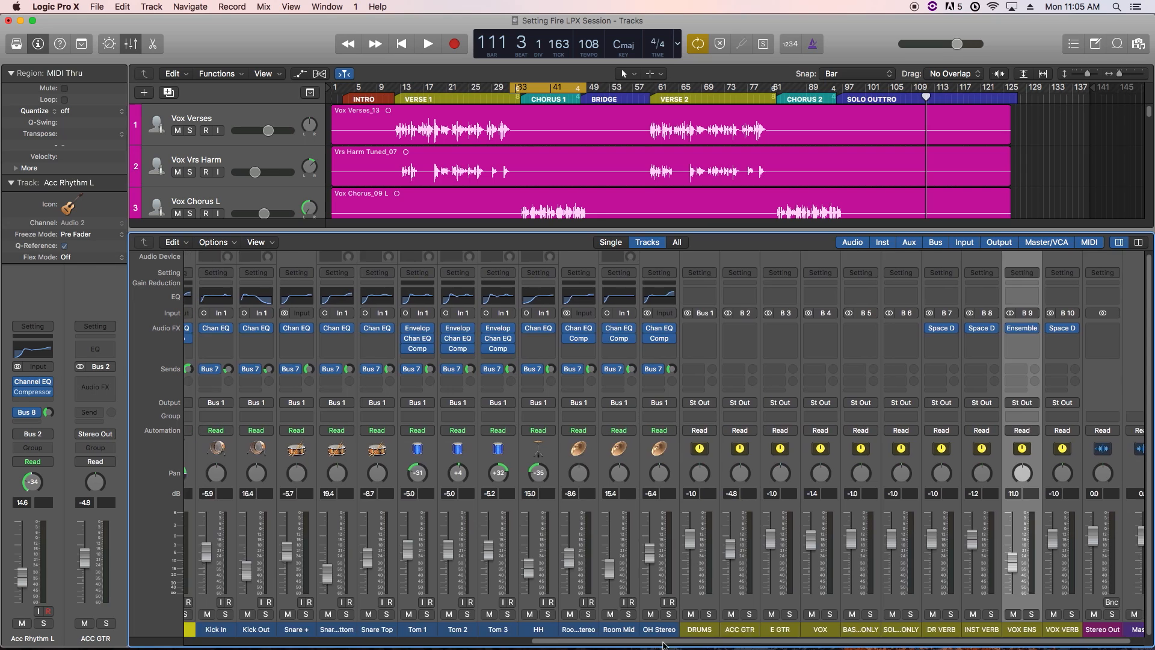
{"action": "scroll", "scroll_direction": "left", "scroll_amount": 3}
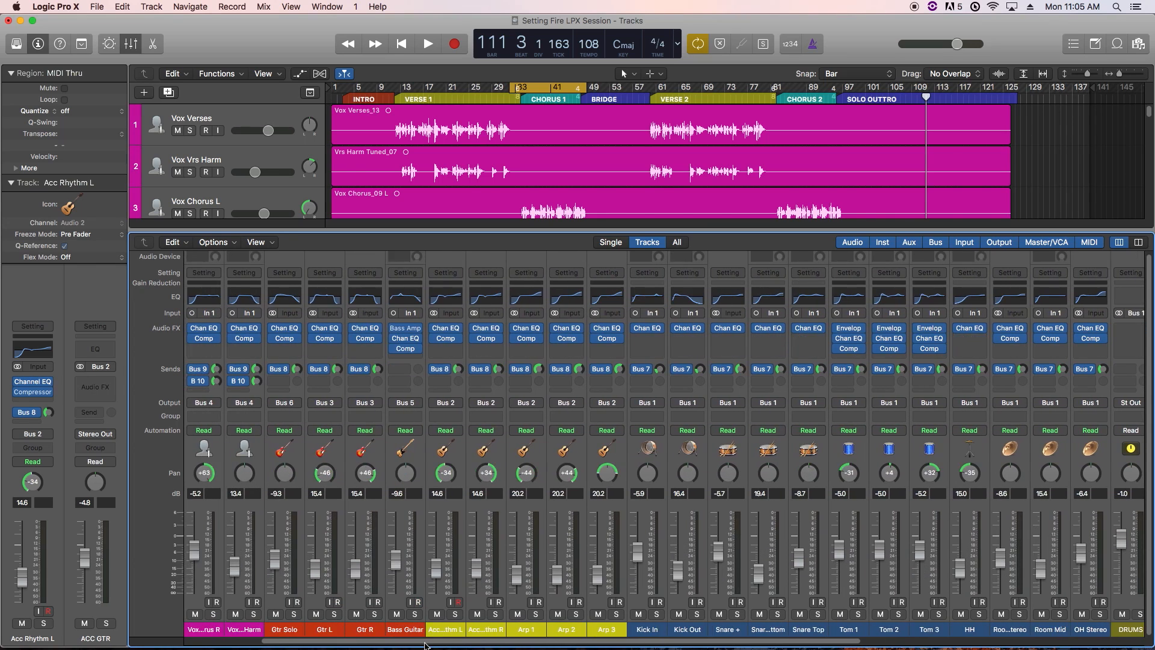
{"action": "scroll", "scroll_direction": "left", "scroll_amount": 3}
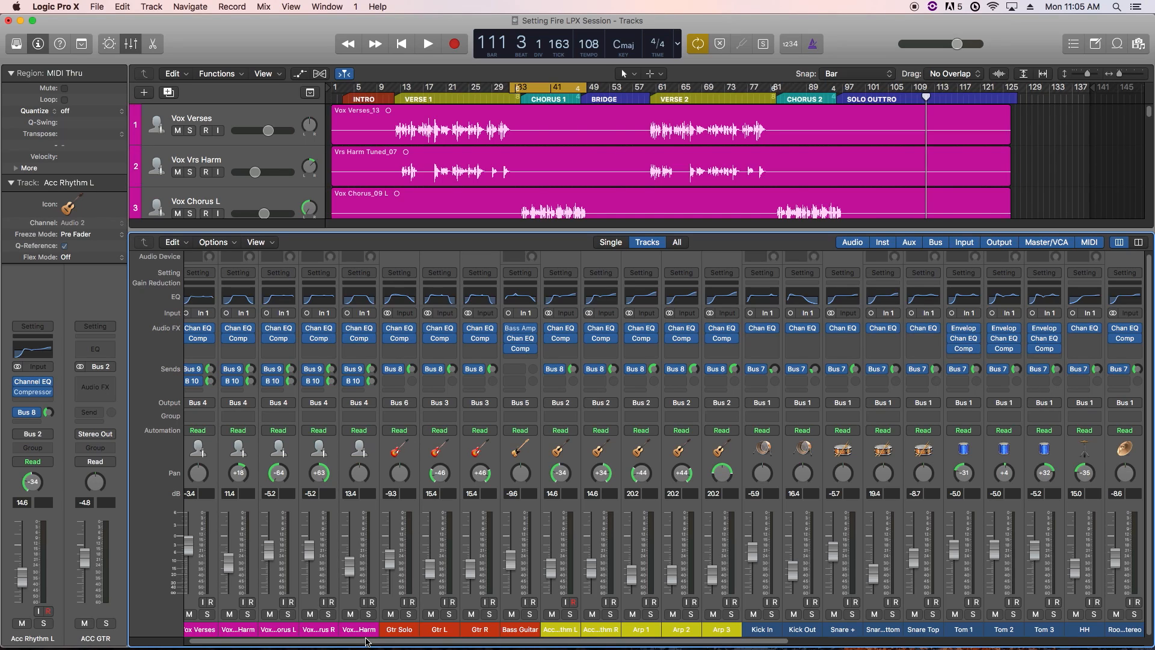
{"action": "scroll", "scroll_direction": "right", "scroll_amount": 3}
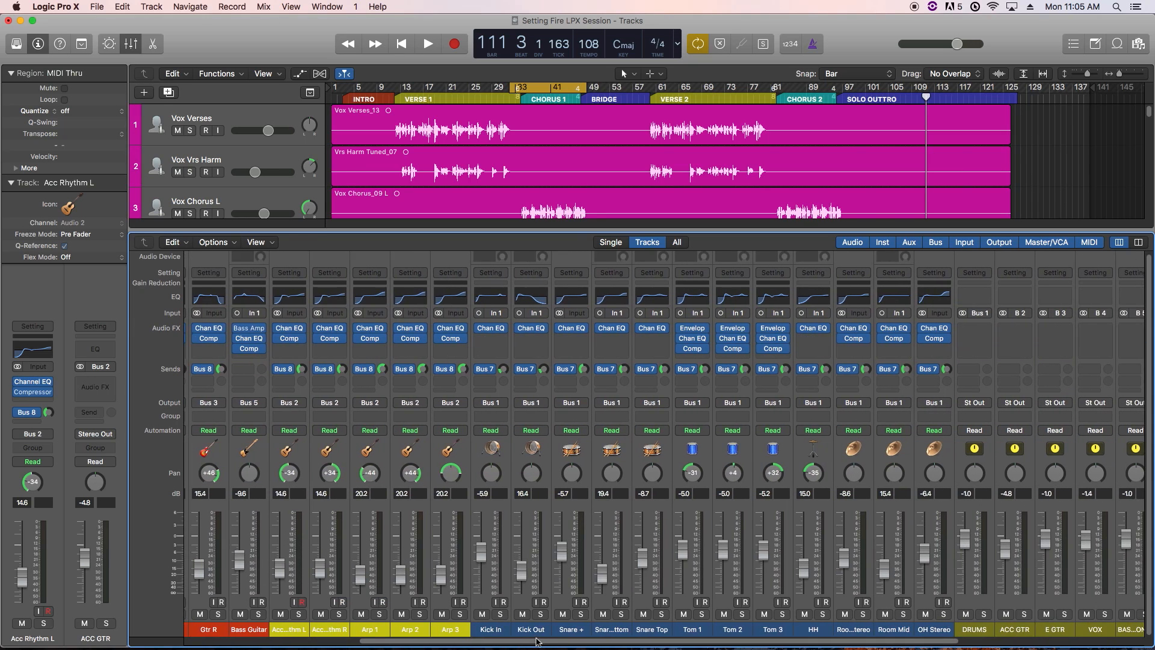
{"action": "scroll", "scroll_direction": "right", "scroll_amount": 3}
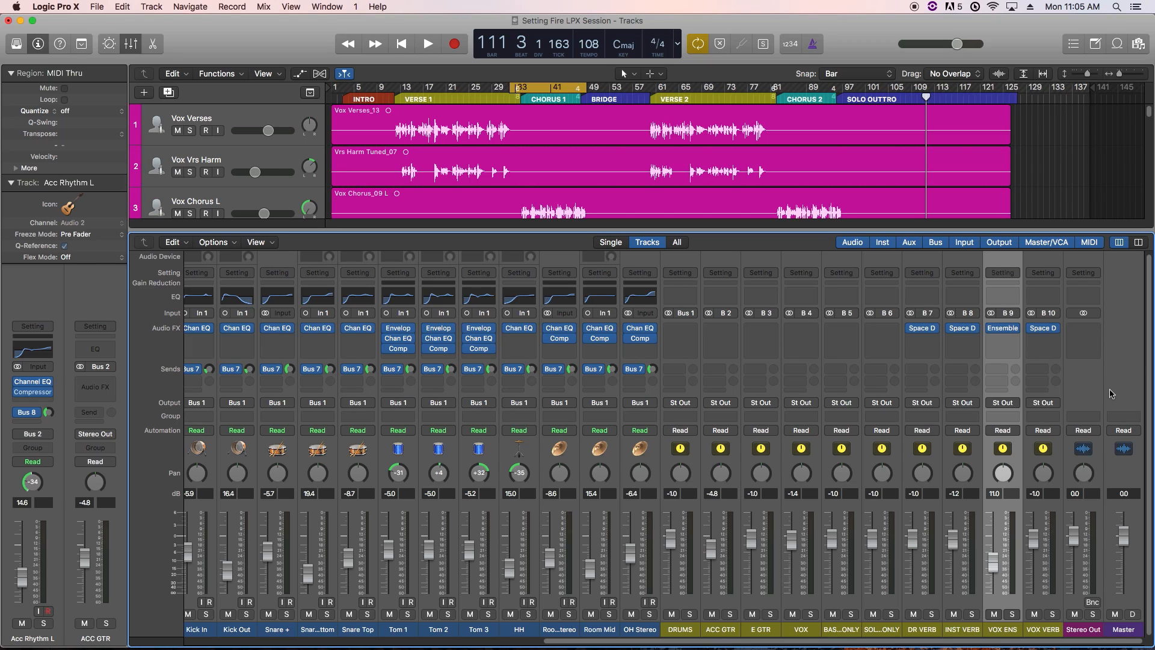
{"action": "mouse_move", "coordinate": [758, 422]}
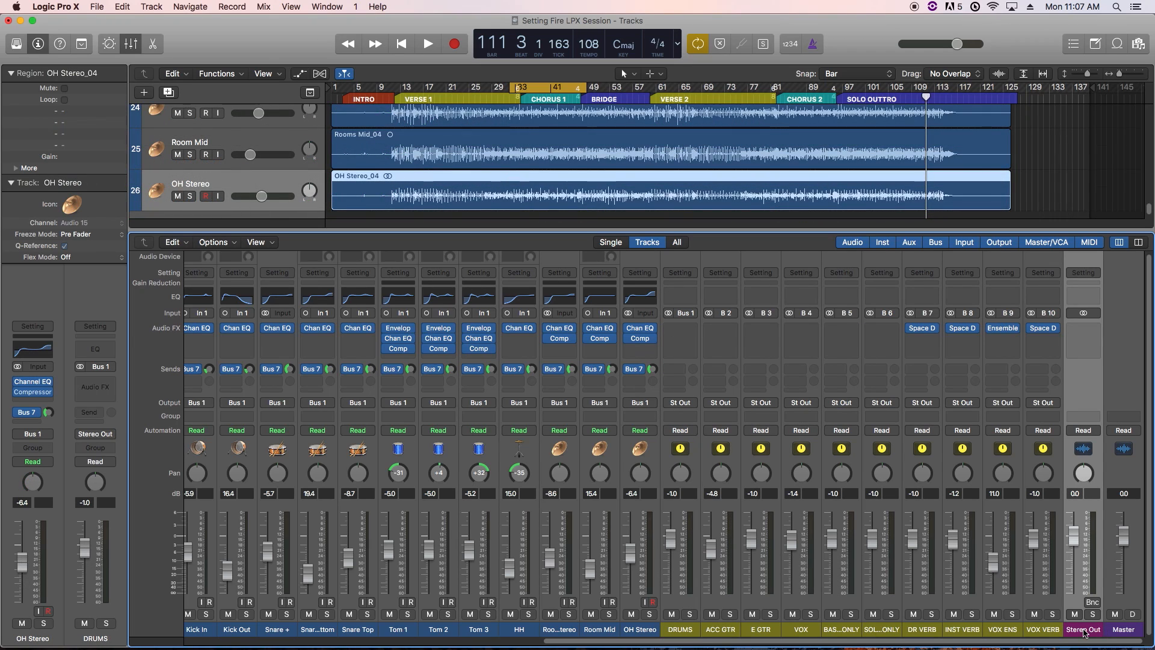
{"action": "mouse_move", "coordinate": [566, 604]}
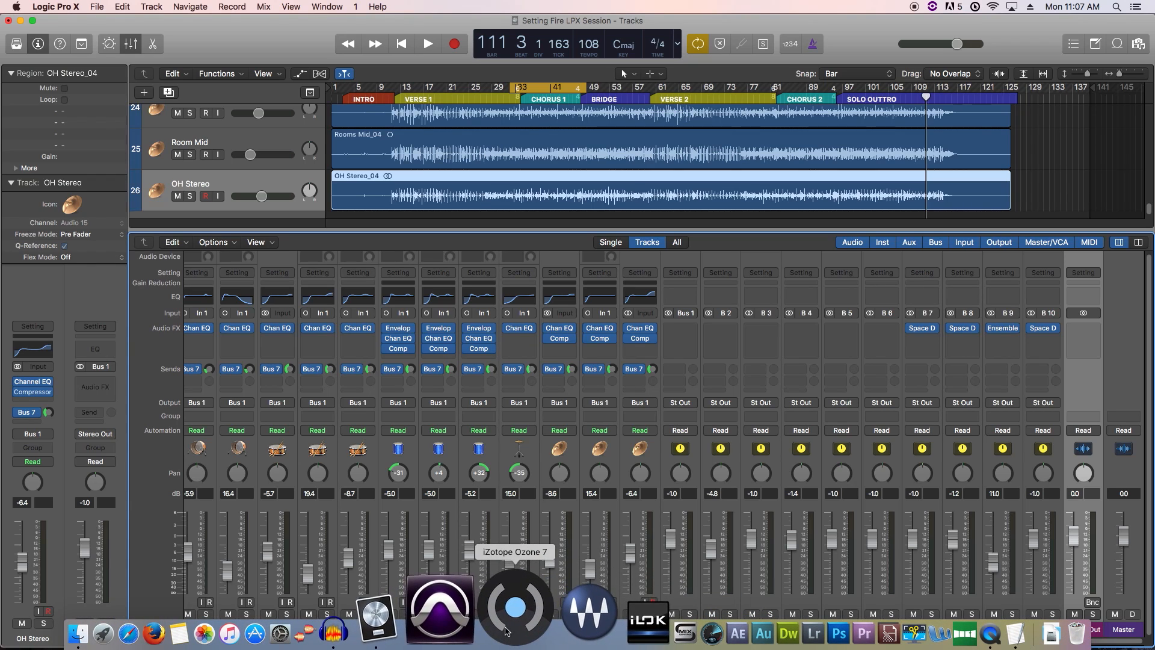
{"action": "mouse_move", "coordinate": [513, 611]}
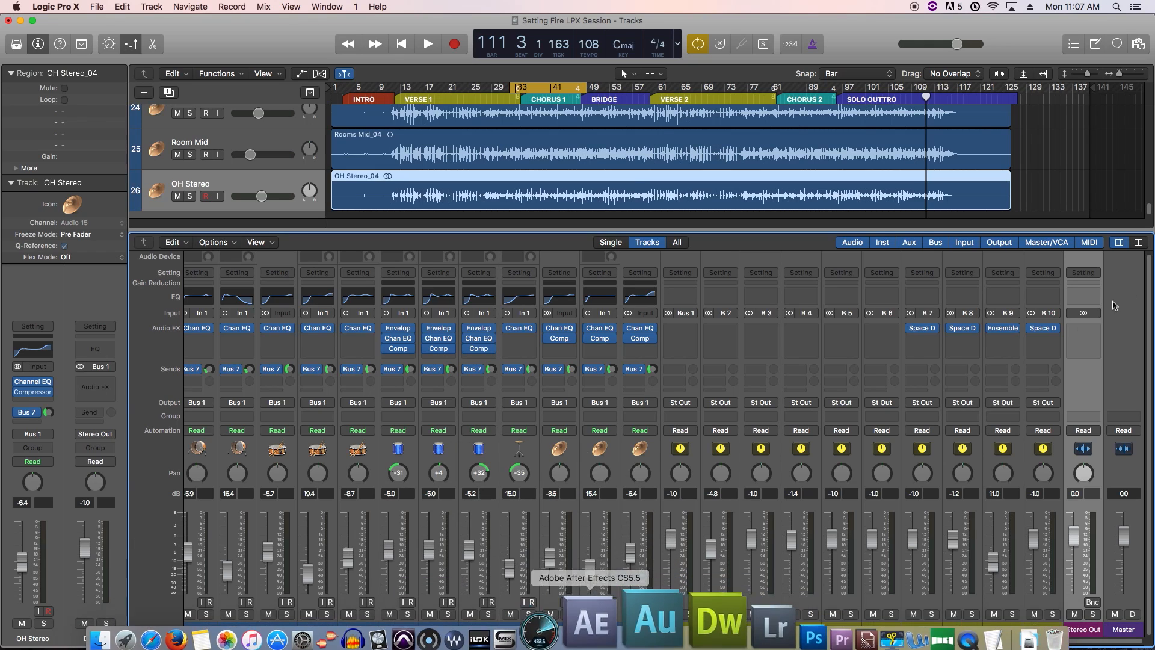
{"action": "left_click", "coordinate": [1083, 327]}
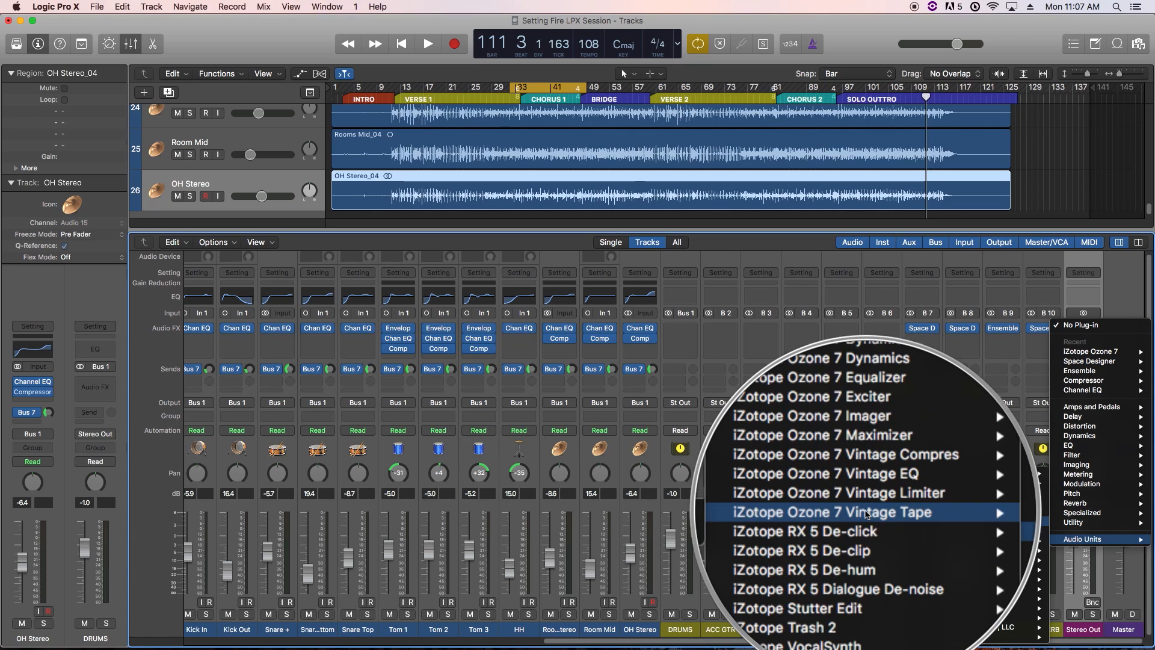
- Scroll the plug-in menu toward Audio Units > iZotope > Ozone 7
{"action": "scroll", "scroll_direction": "up", "scroll_amount": 3}
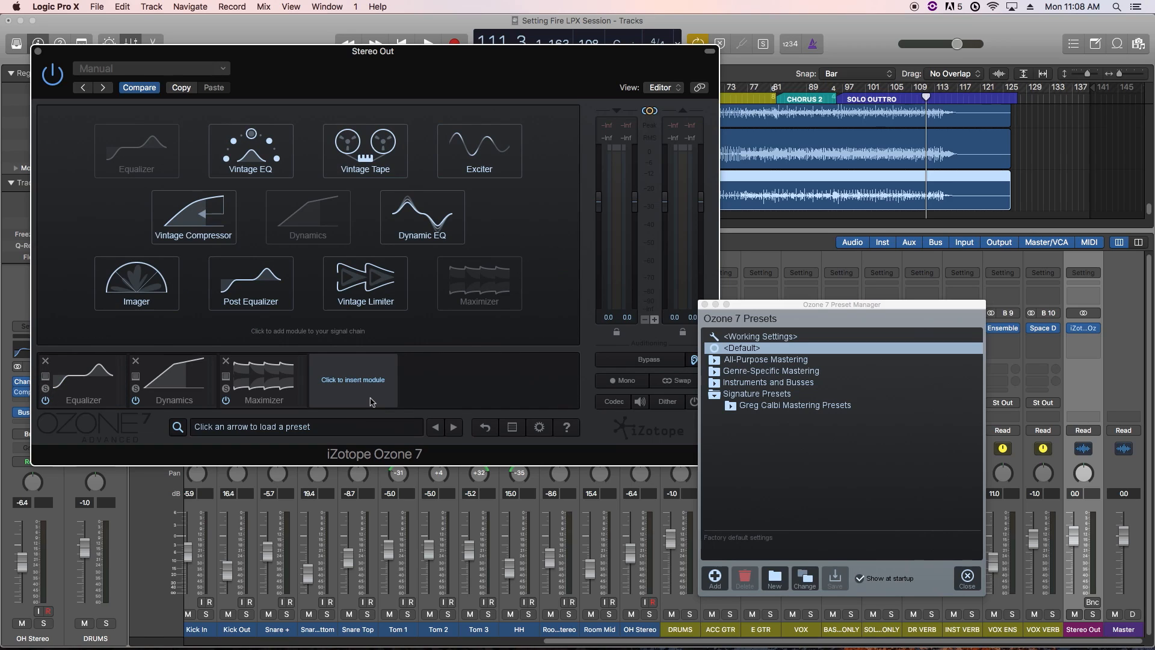
{"action": "mouse_move", "coordinate": [419, 390]}
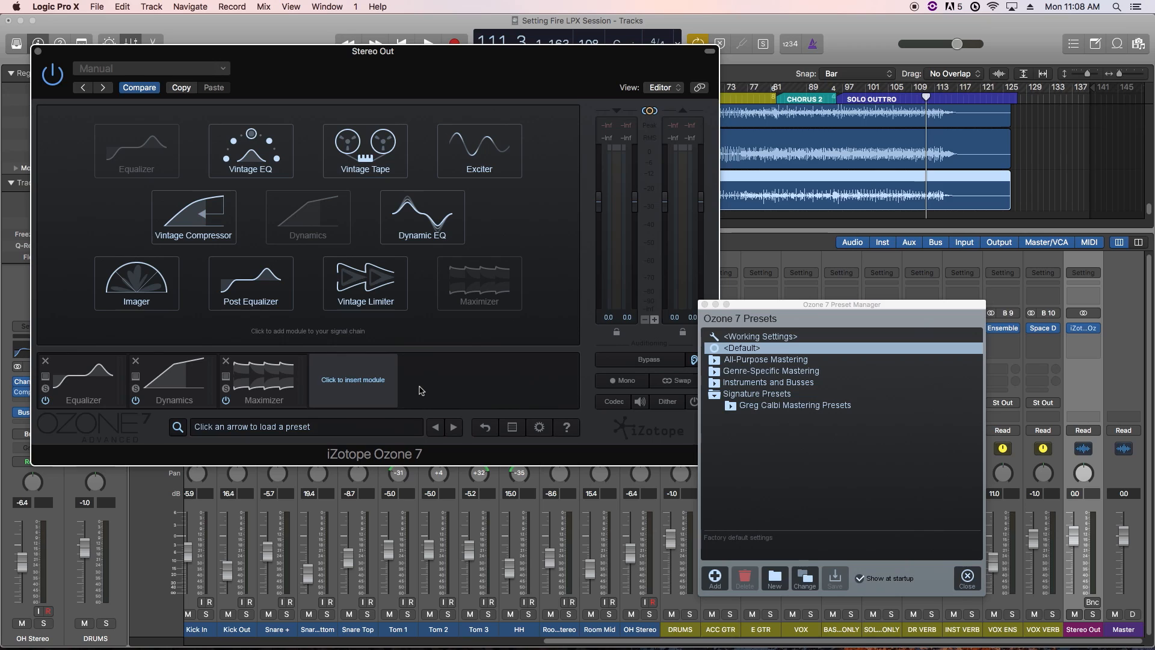
{"action": "mouse_move", "coordinate": [749, 328]}
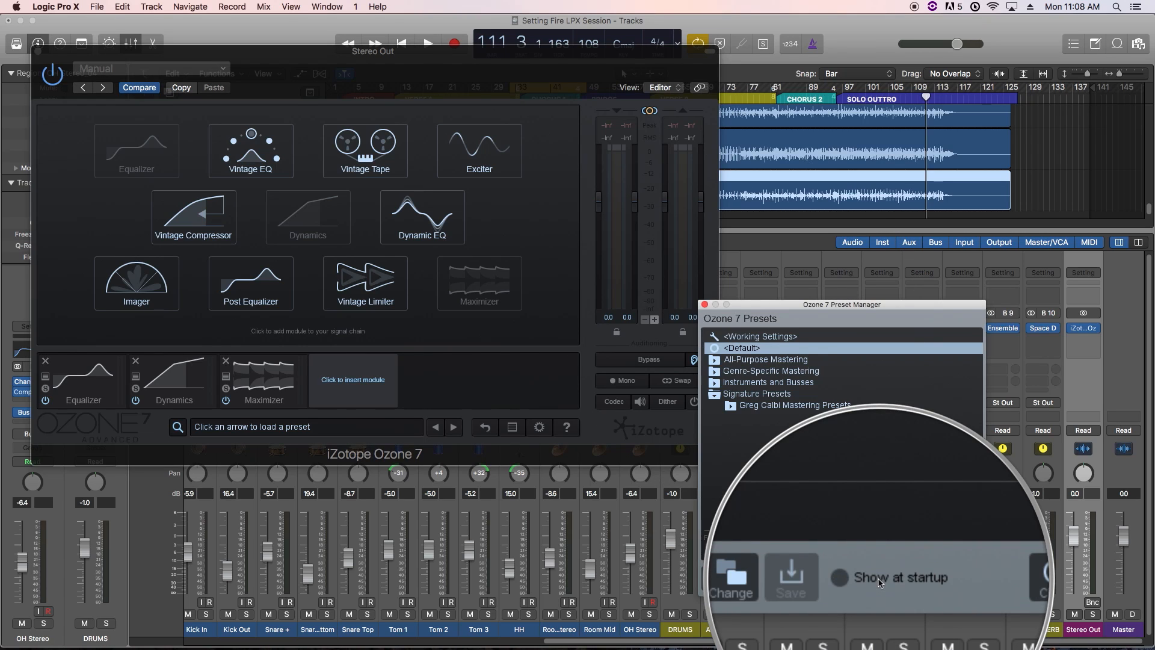
- Untick Show at startup and load the Gentle Rock genre-specific mastering preset
{"action": "left_click", "coordinate": [770, 369]}
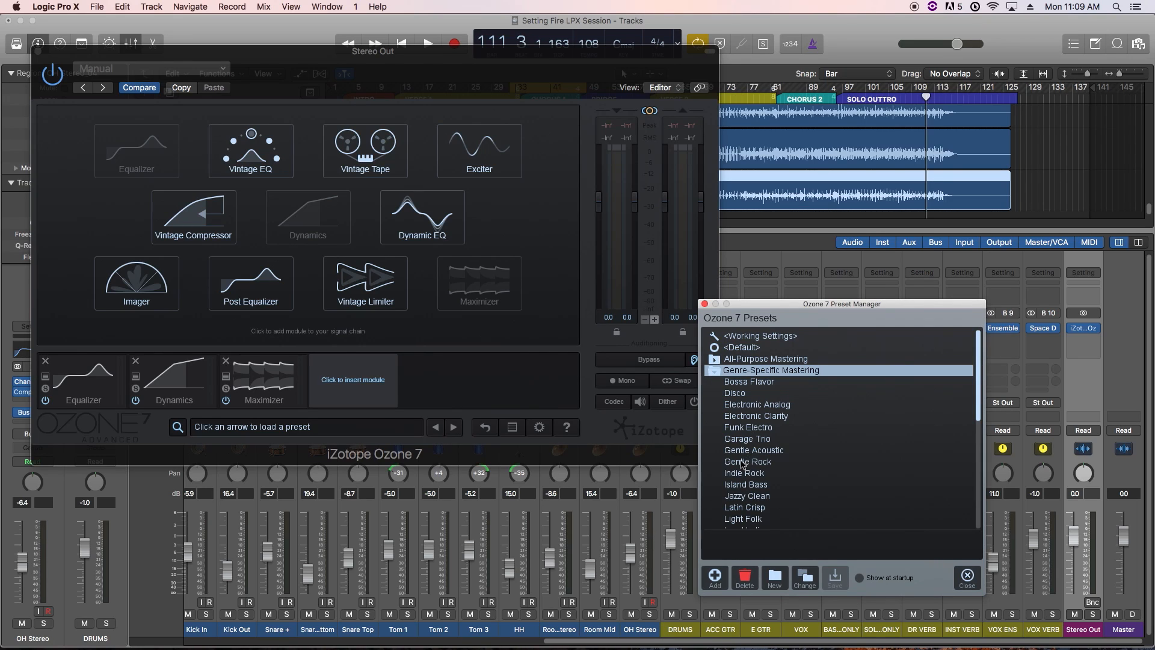
{"action": "double_click", "coordinate": [746, 461]}
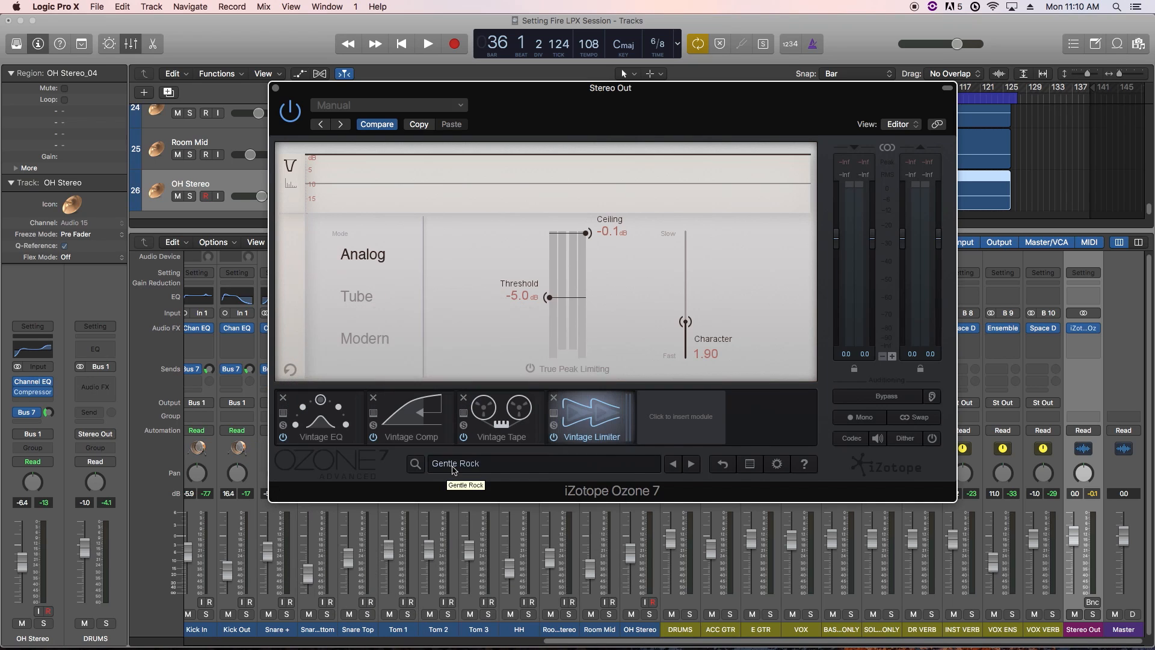
{"action": "mouse_move", "coordinate": [339, 439]}
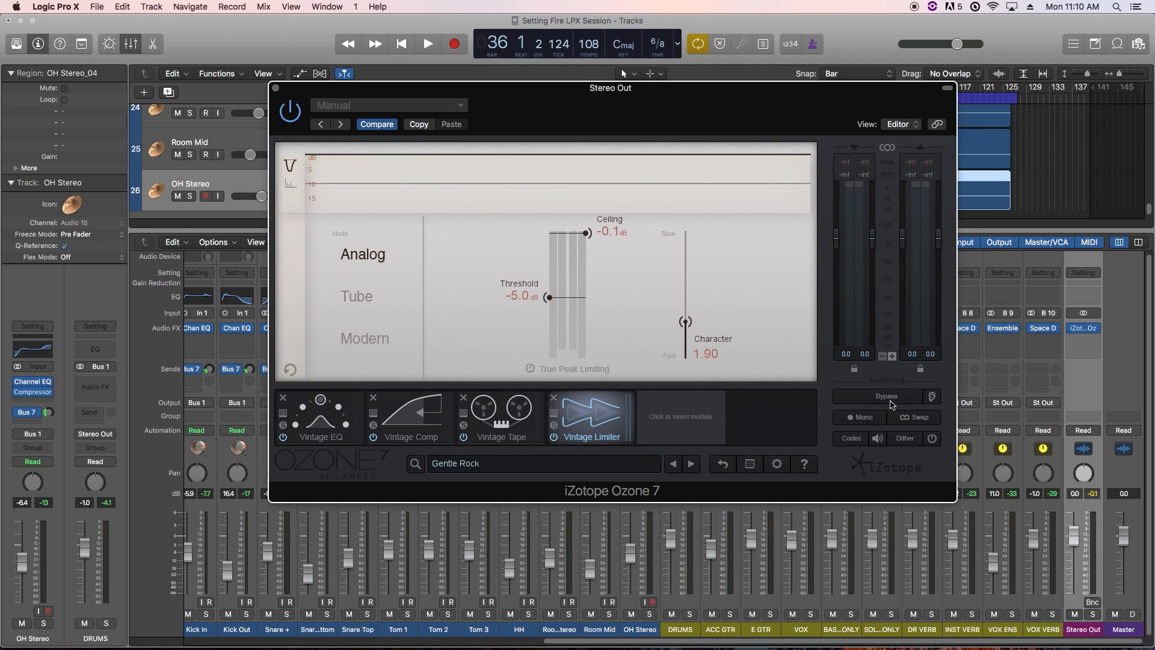
- Toggle Ozone's bypass to compare Gentle Rock against the dry mix, leaving processing on
{"action": "left_click", "coordinate": [882, 396]}
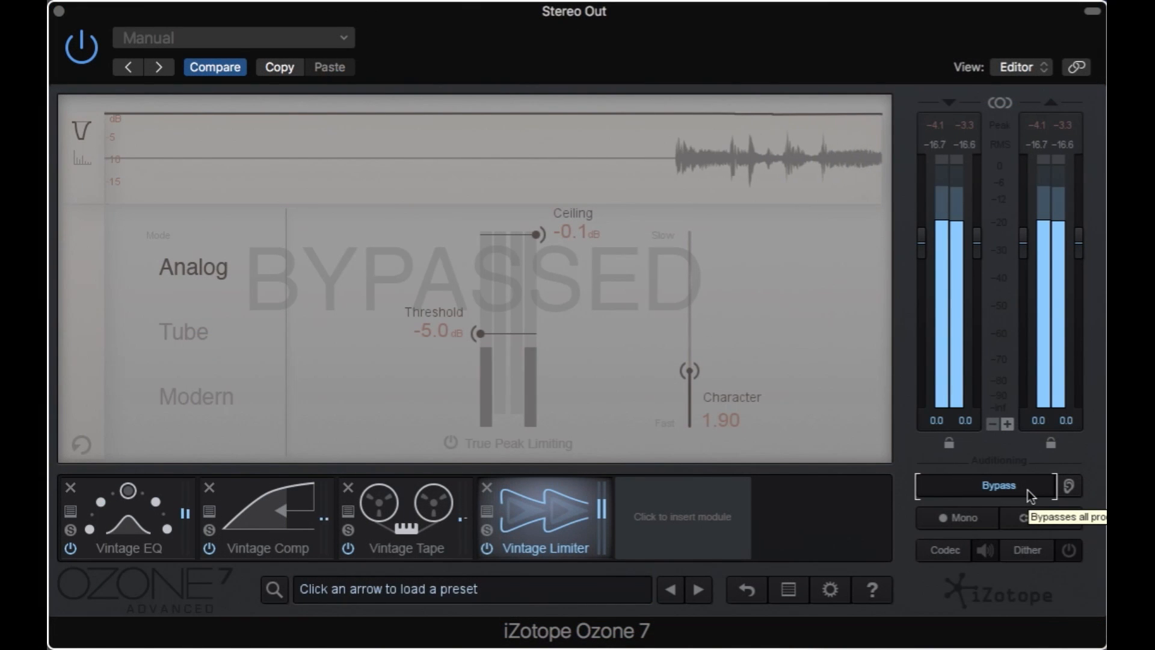
{"action": "left_click", "coordinate": [998, 485]}
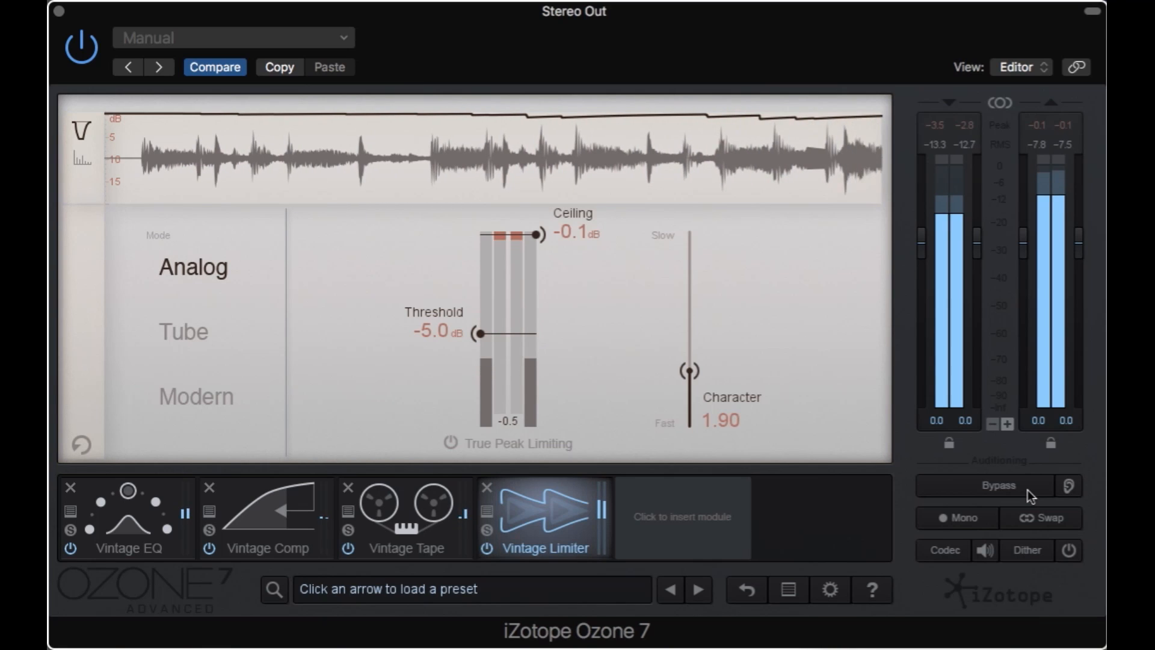
{"action": "left_click", "coordinate": [999, 485]}
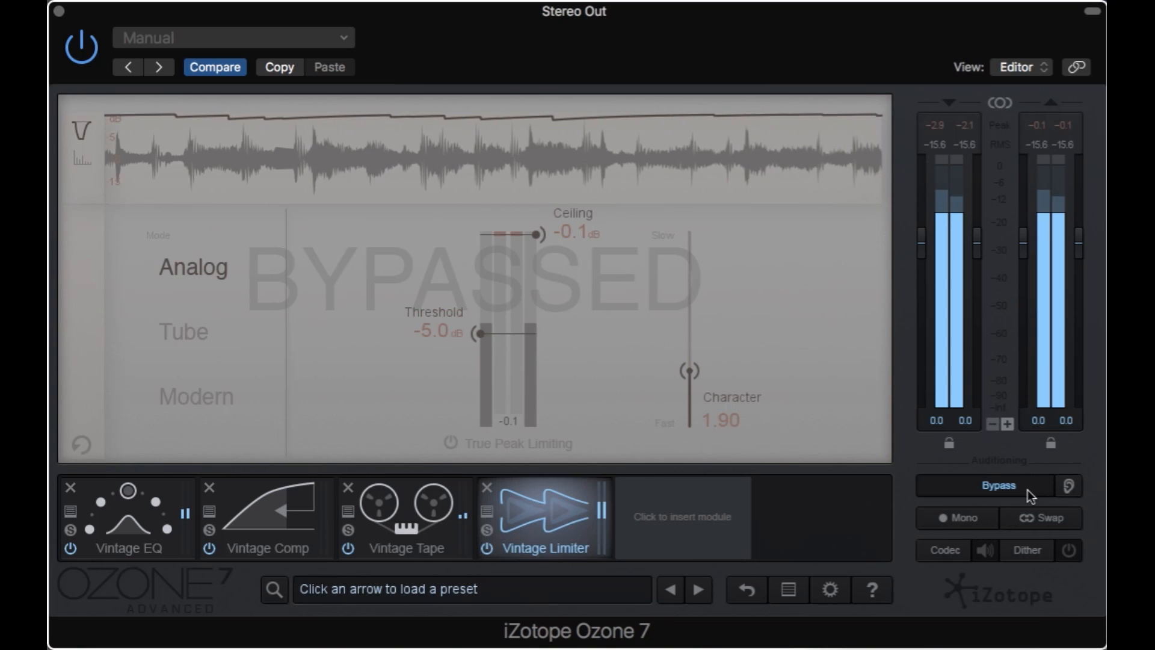
{"action": "left_click", "coordinate": [999, 485]}
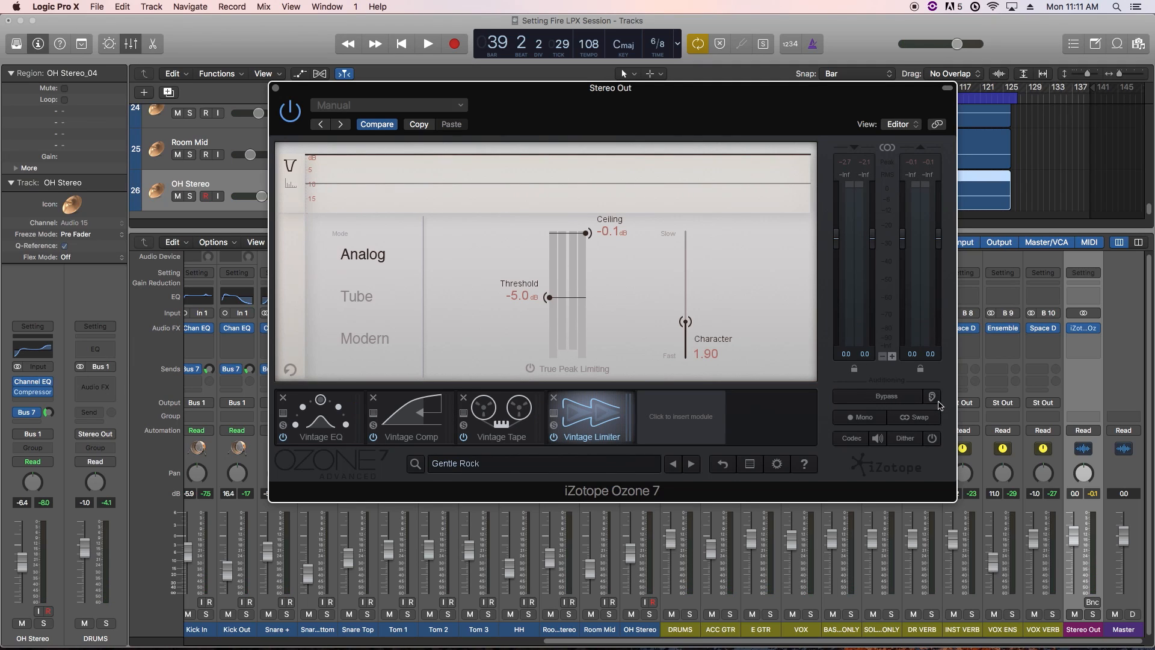
{"action": "mouse_move", "coordinate": [931, 396]}
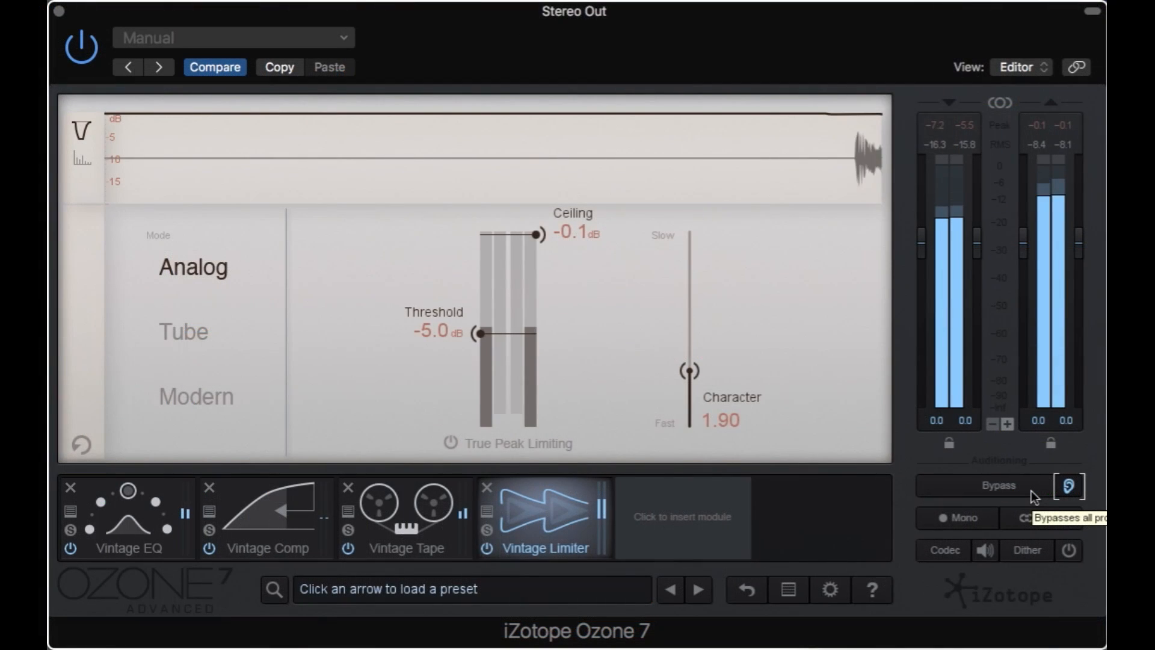
{"action": "left_click", "coordinate": [996, 485]}
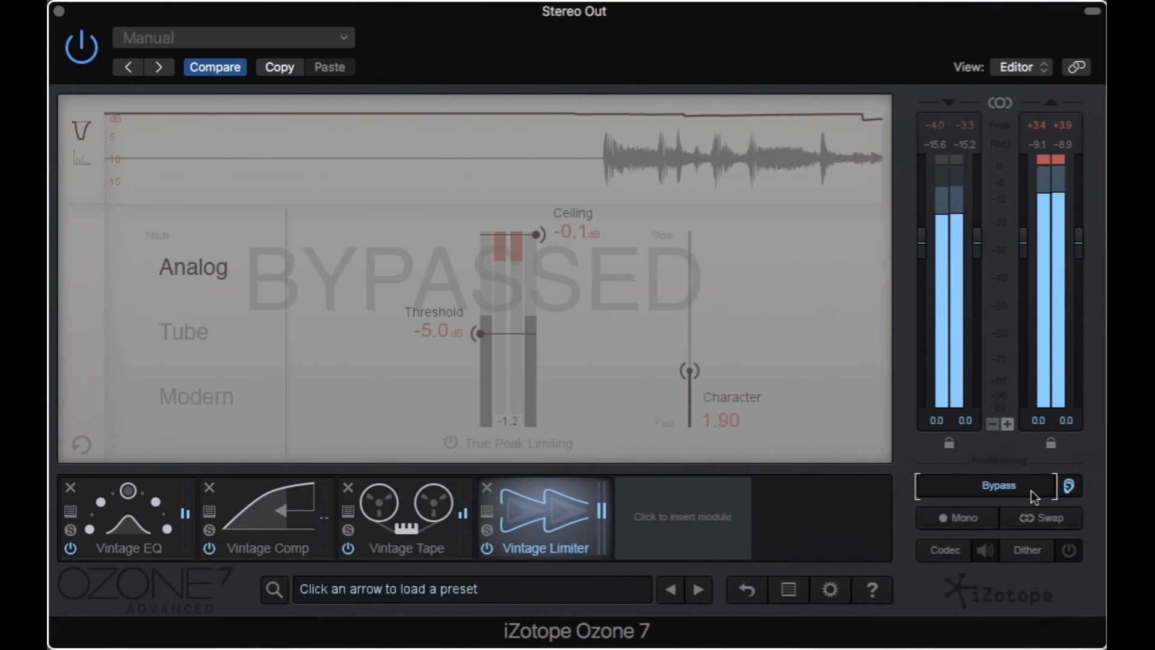
{"action": "left_click", "coordinate": [997, 485]}
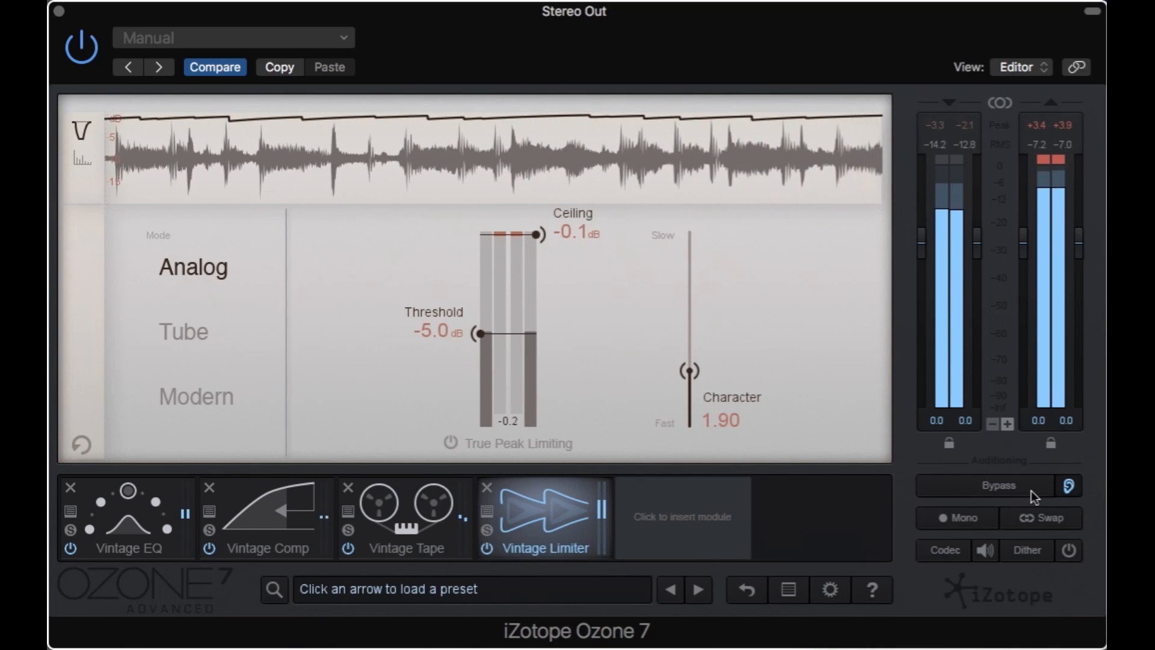
{"action": "left_click", "coordinate": [998, 485]}
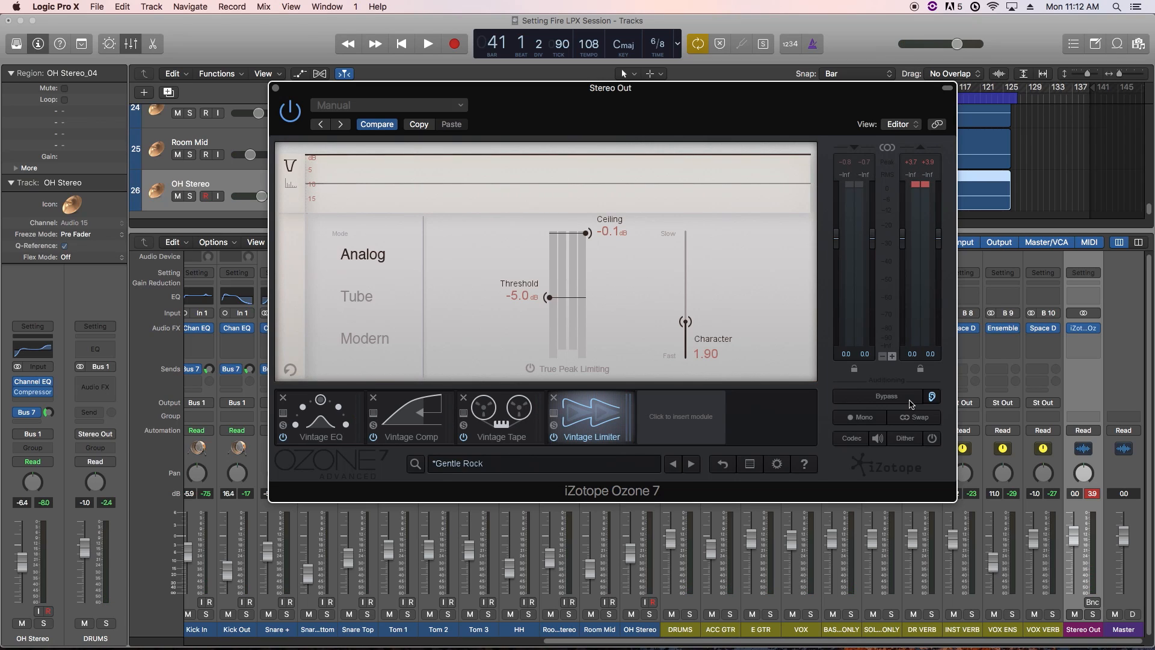
{"action": "mouse_move", "coordinate": [934, 212]}
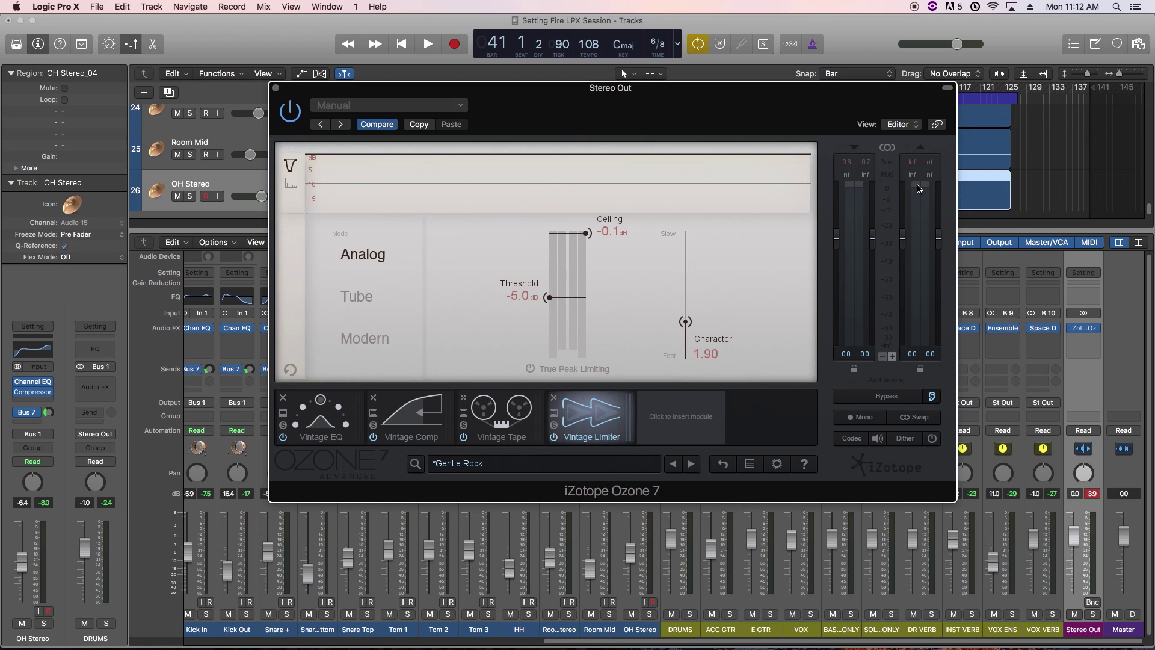
{"action": "mouse_move", "coordinate": [876, 245]}
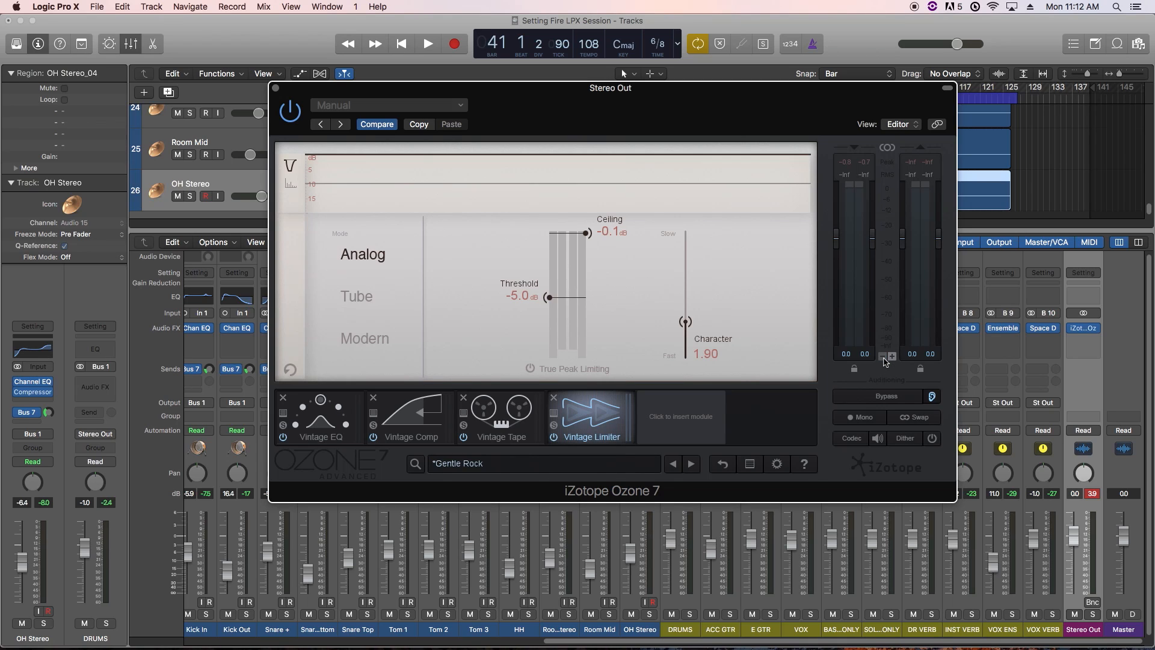
{"action": "mouse_move", "coordinate": [856, 369]}
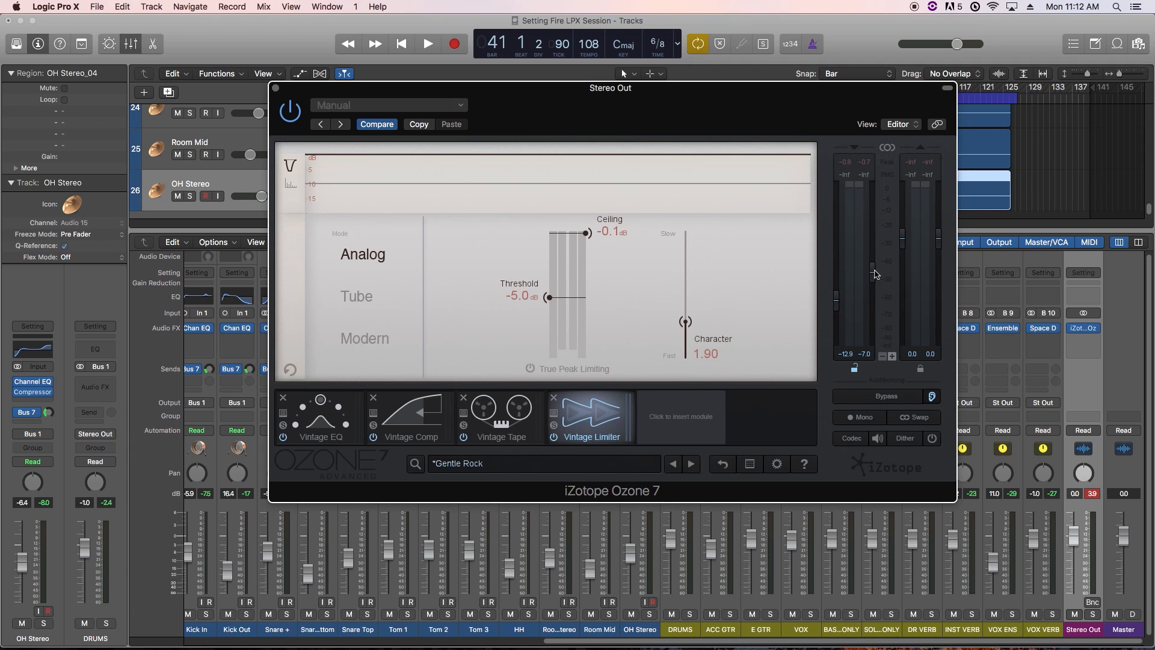
{"action": "left_click", "coordinate": [427, 43]}
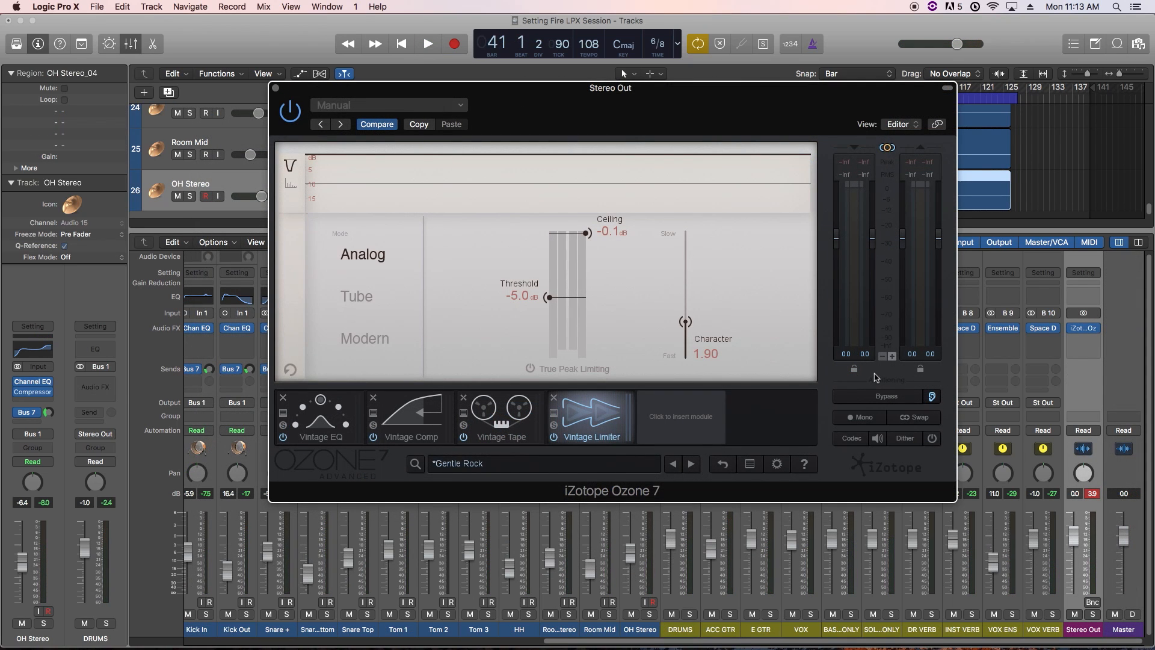
- Audition the mix in mono, then swap left and right channels for comparison
{"action": "left_click", "coordinate": [859, 418]}
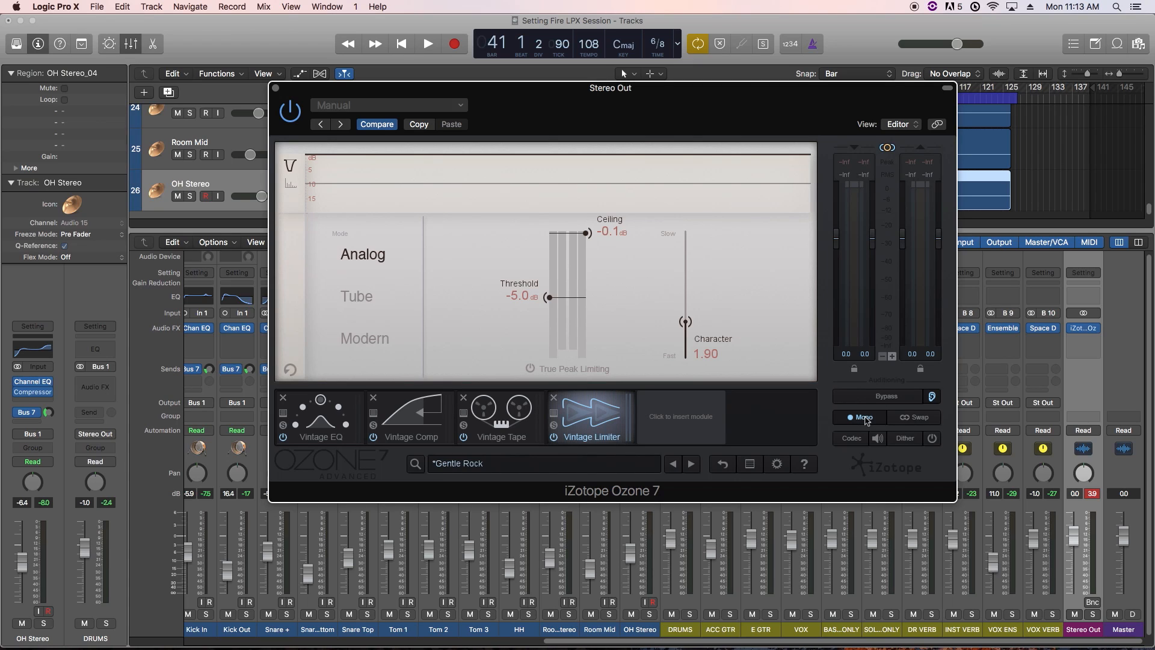
{"action": "mouse_move", "coordinate": [863, 417]}
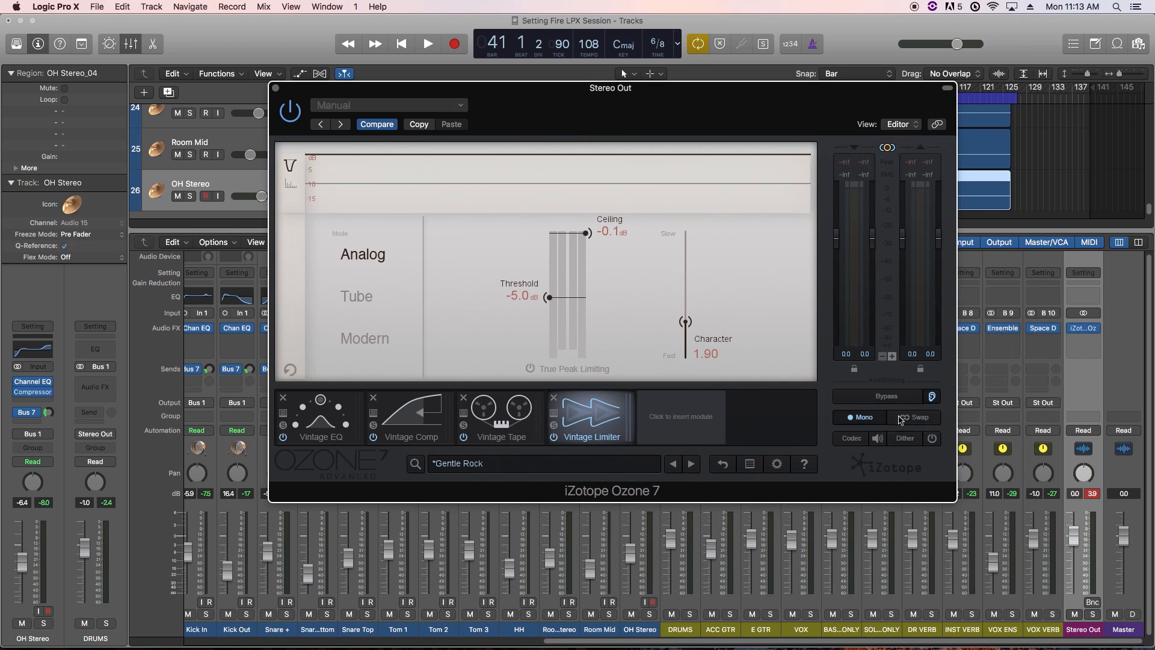
{"action": "left_click", "coordinate": [859, 417]}
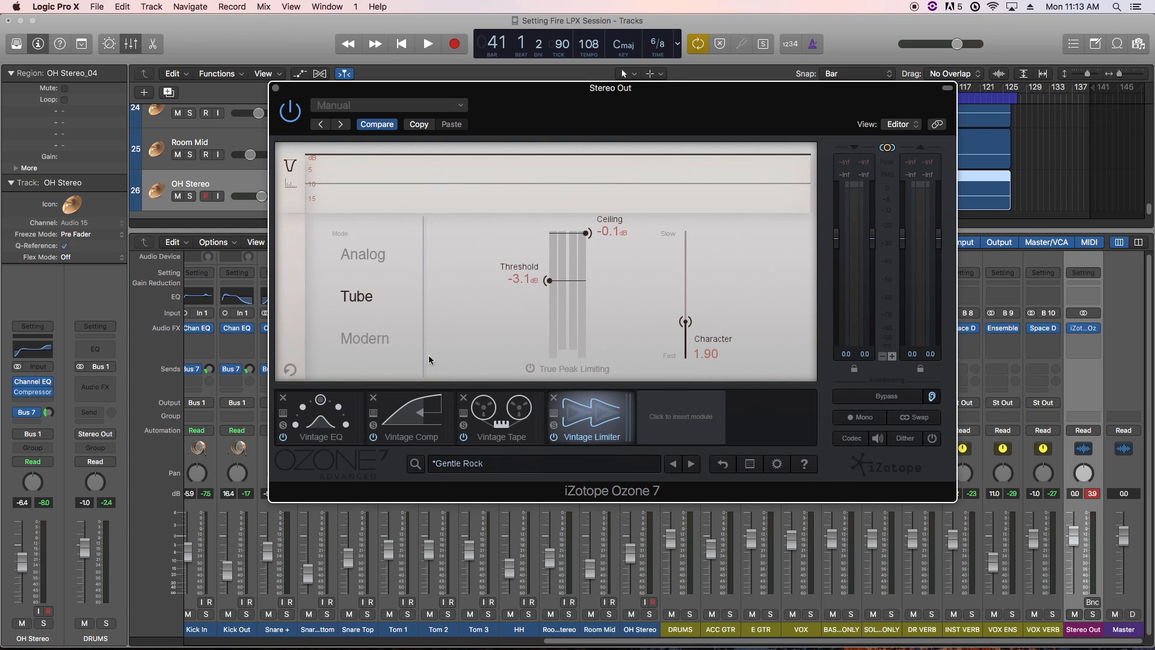
- Insert the Imager module after Vintage Tape and bring up the Preset Manager
{"action": "left_click", "coordinate": [499, 416]}
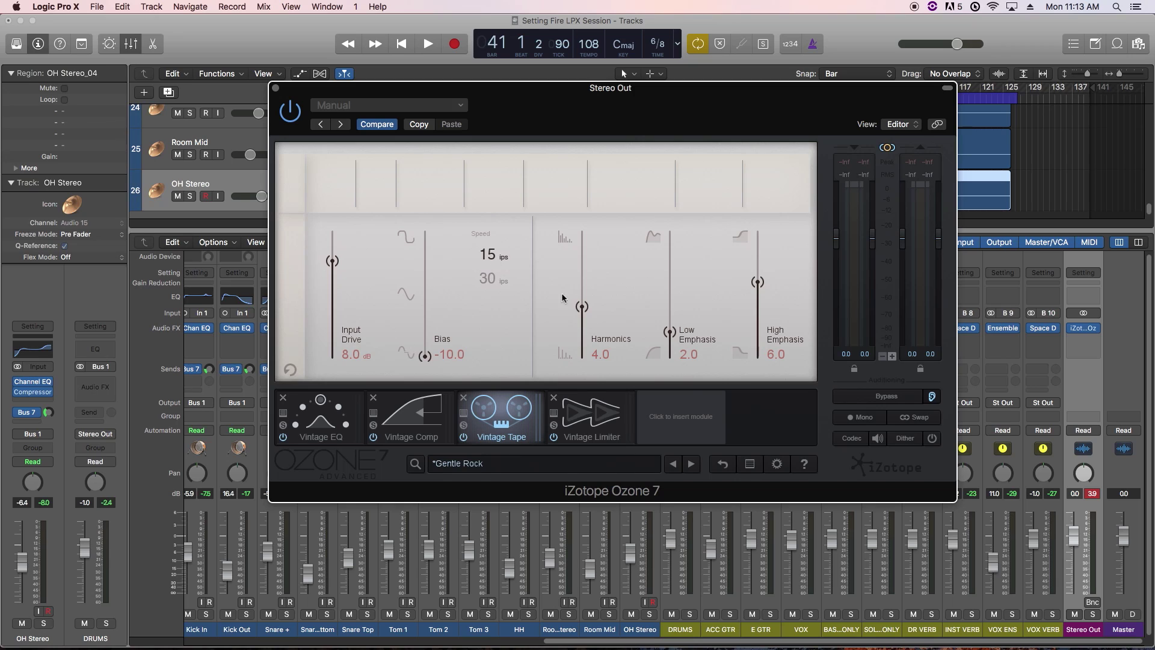
{"action": "left_click", "coordinate": [500, 416]}
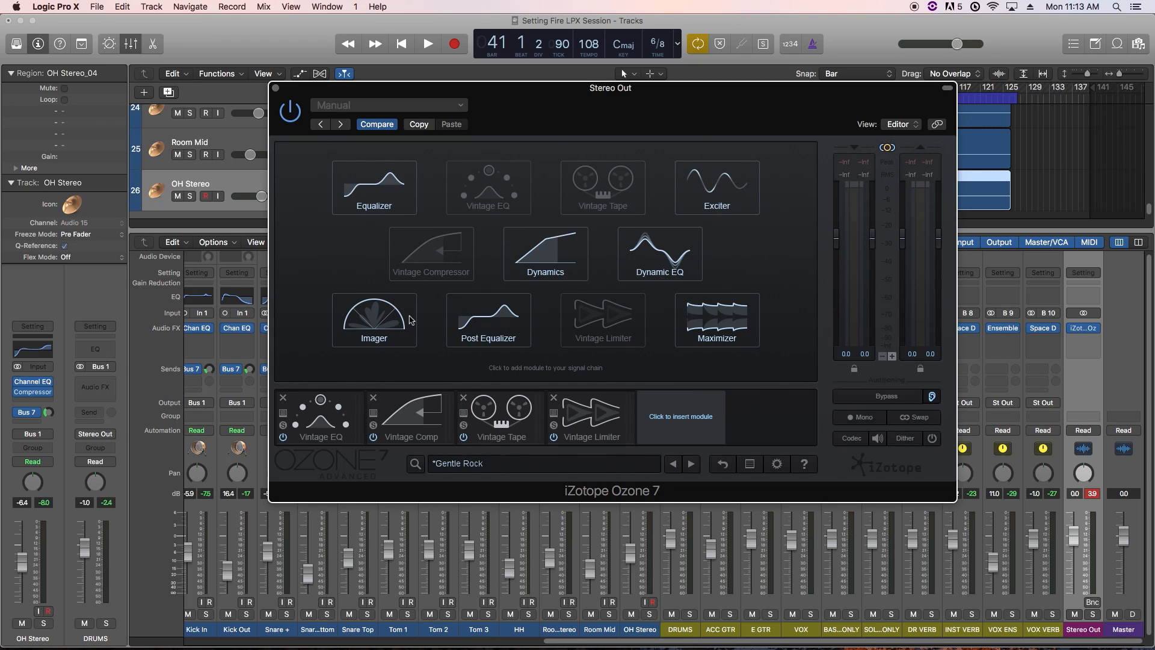
{"action": "left_click", "coordinate": [373, 320]}
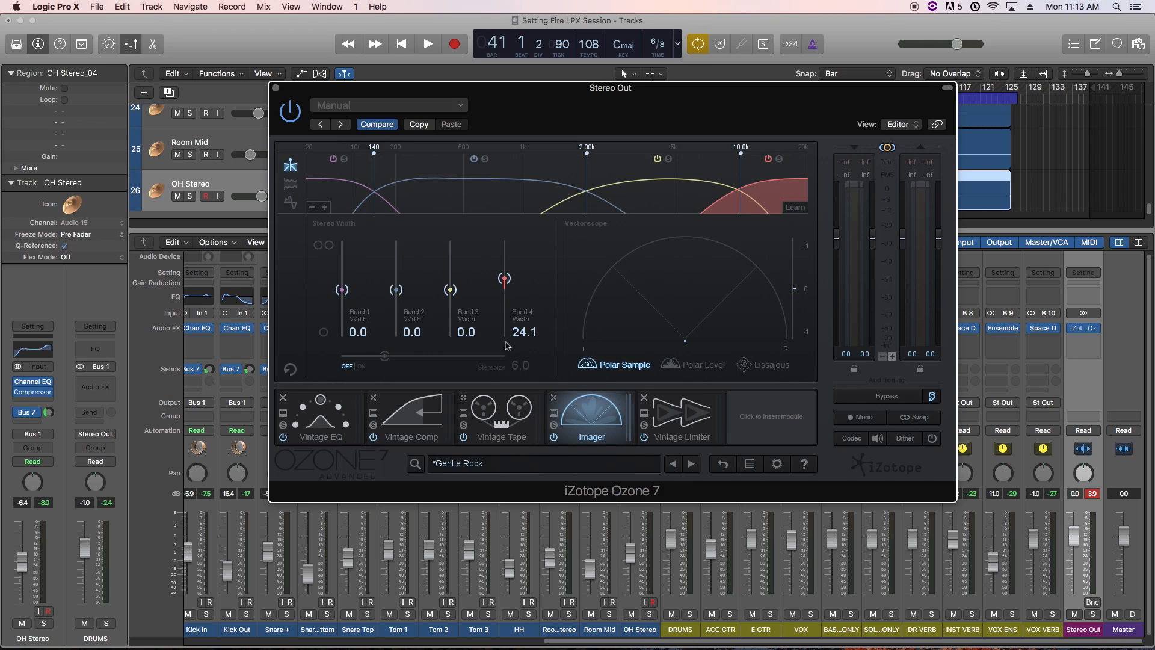
{"action": "left_click", "coordinate": [776, 462]}
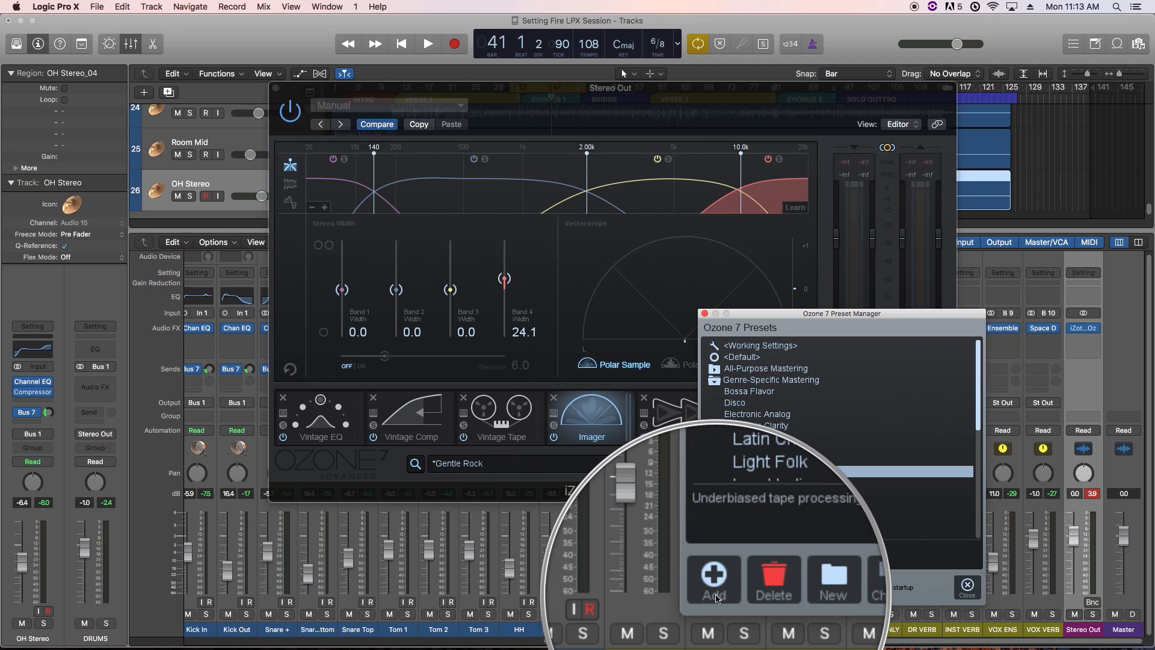
- Add a new preset named 'Gentle Rock Spread', then reload the original Gentle Rock
{"action": "left_click", "coordinate": [711, 580]}
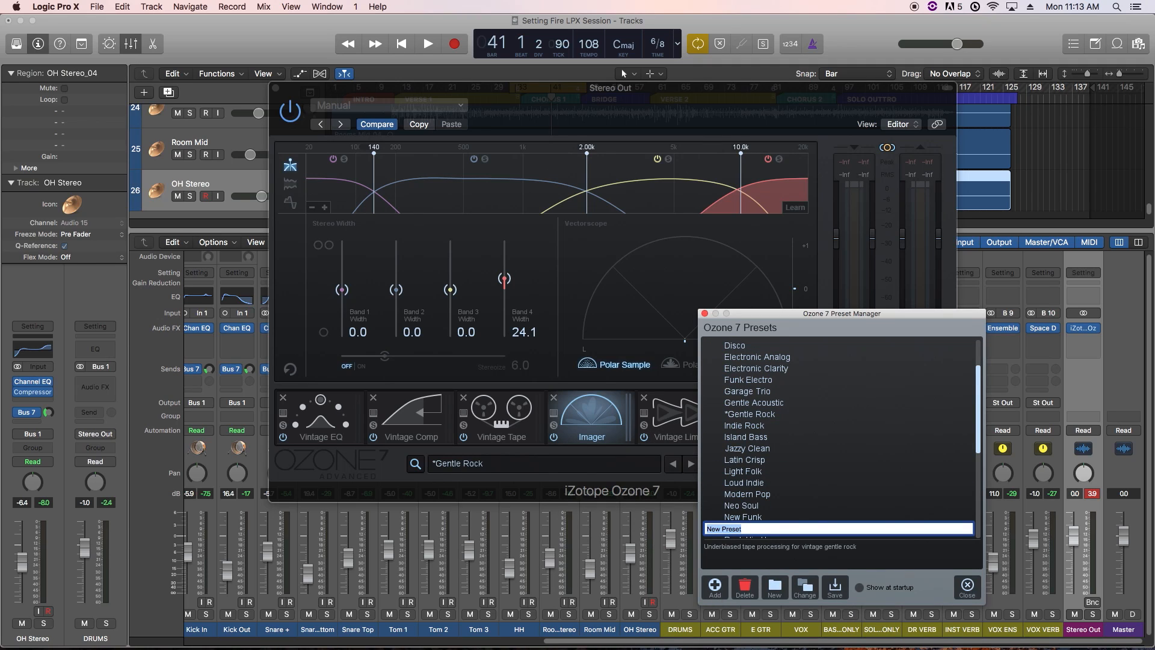
{"action": "type", "text": "Gentle Rock Spread"}
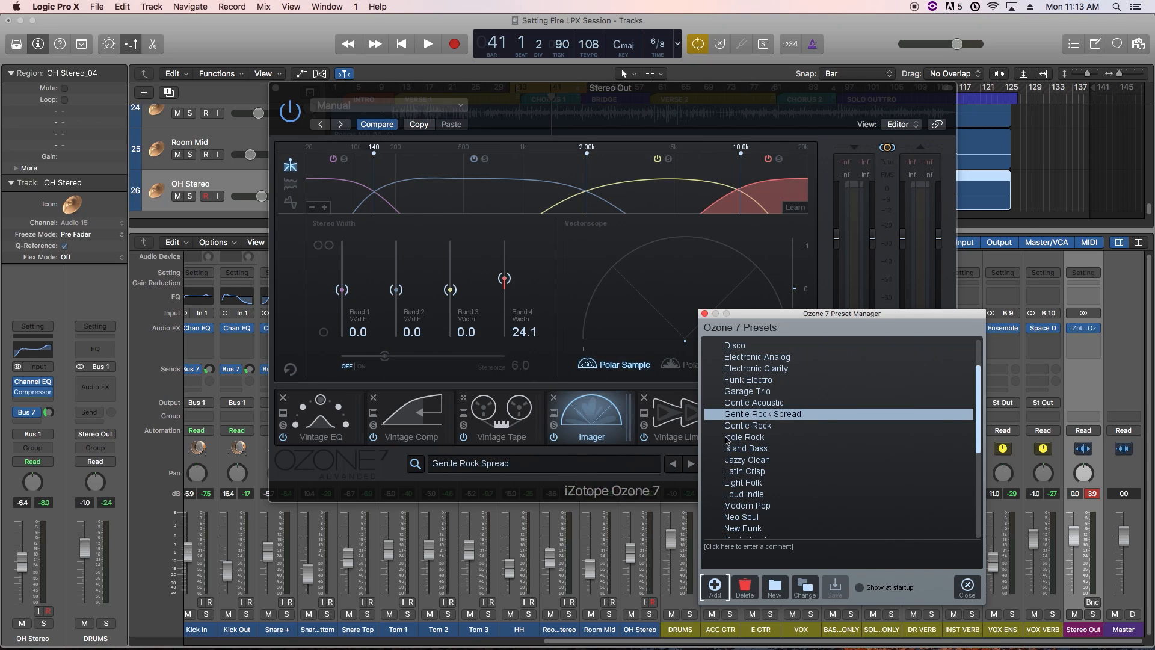
{"action": "left_click", "coordinate": [747, 425]}
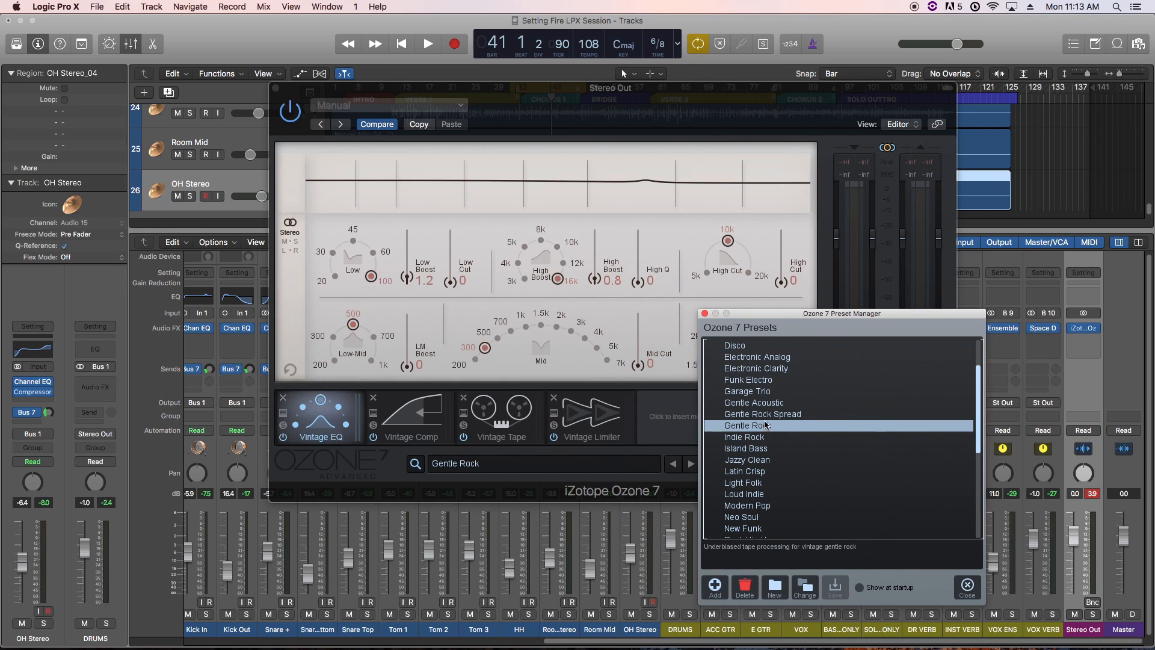
- Load Gentle Rock Spread, remove its modules, and start the chain with a single Equalizer
{"action": "left_click", "coordinate": [763, 413]}
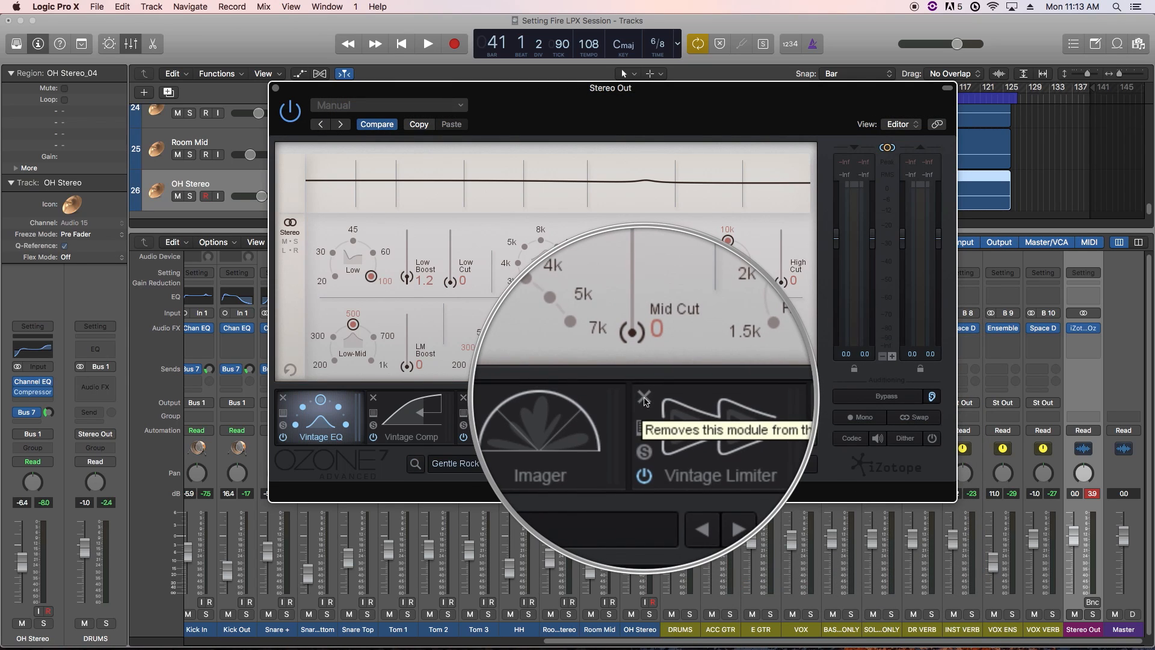
{"action": "left_click", "coordinate": [645, 389]}
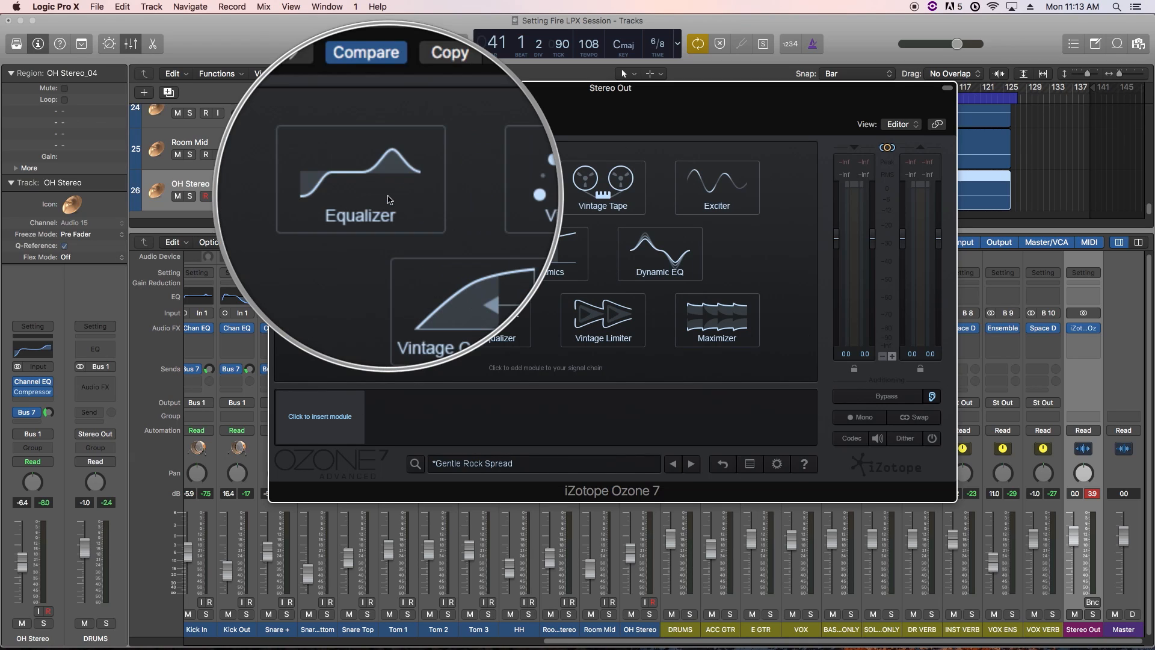
{"action": "left_click", "coordinate": [359, 180]}
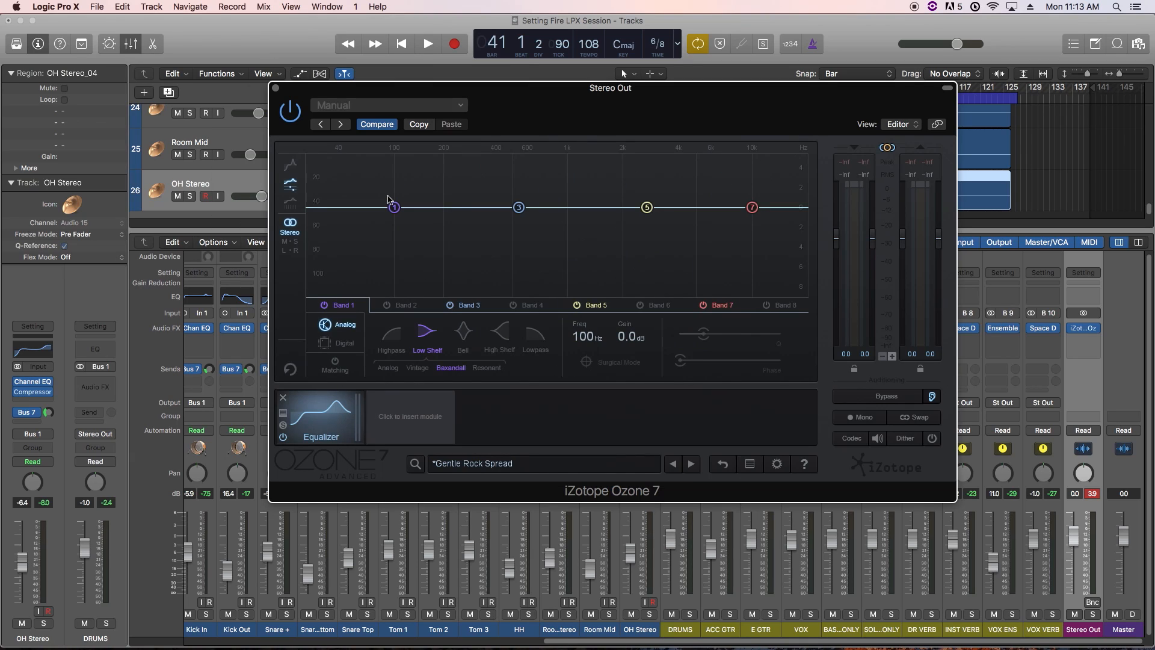
{"action": "mouse_move", "coordinate": [359, 404]}
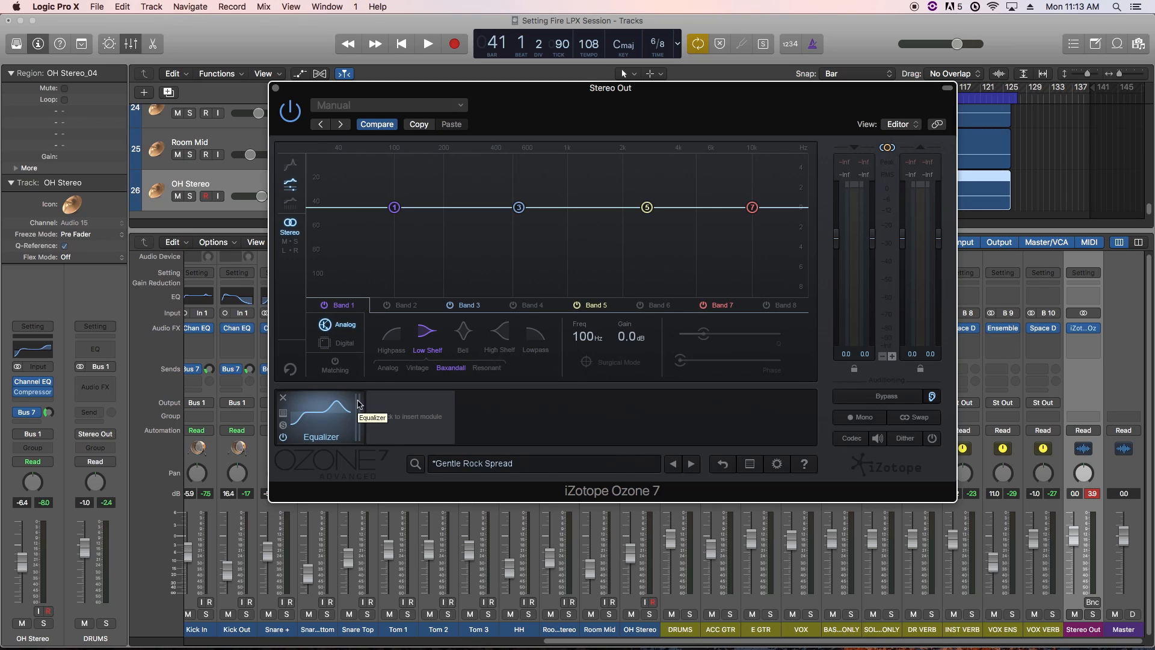